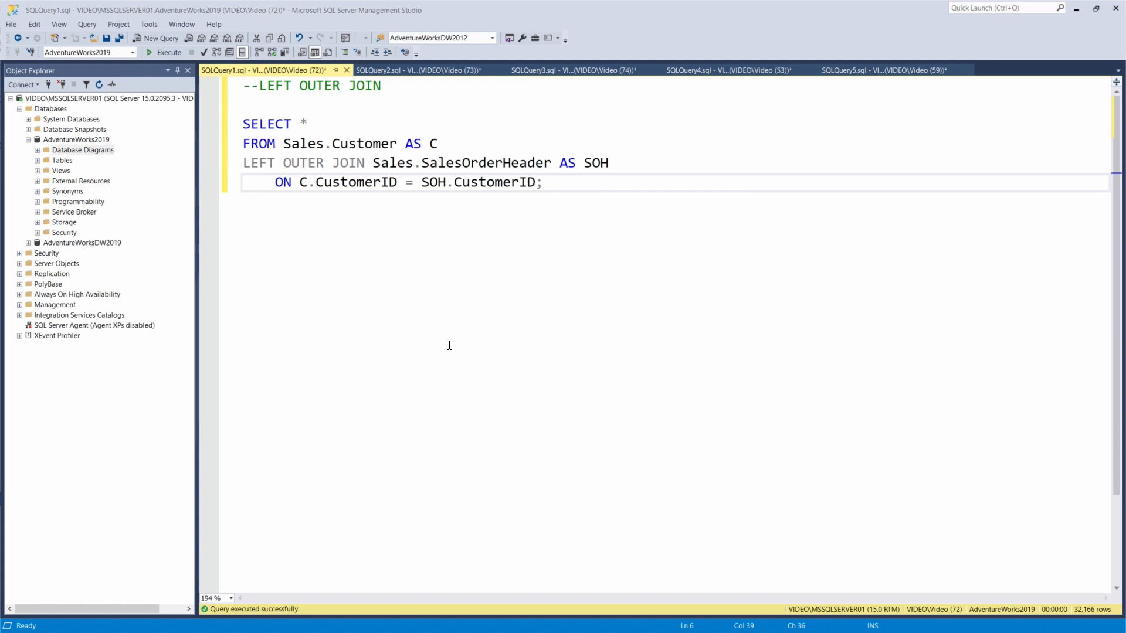
pyautogui.moveTo(440, 340)
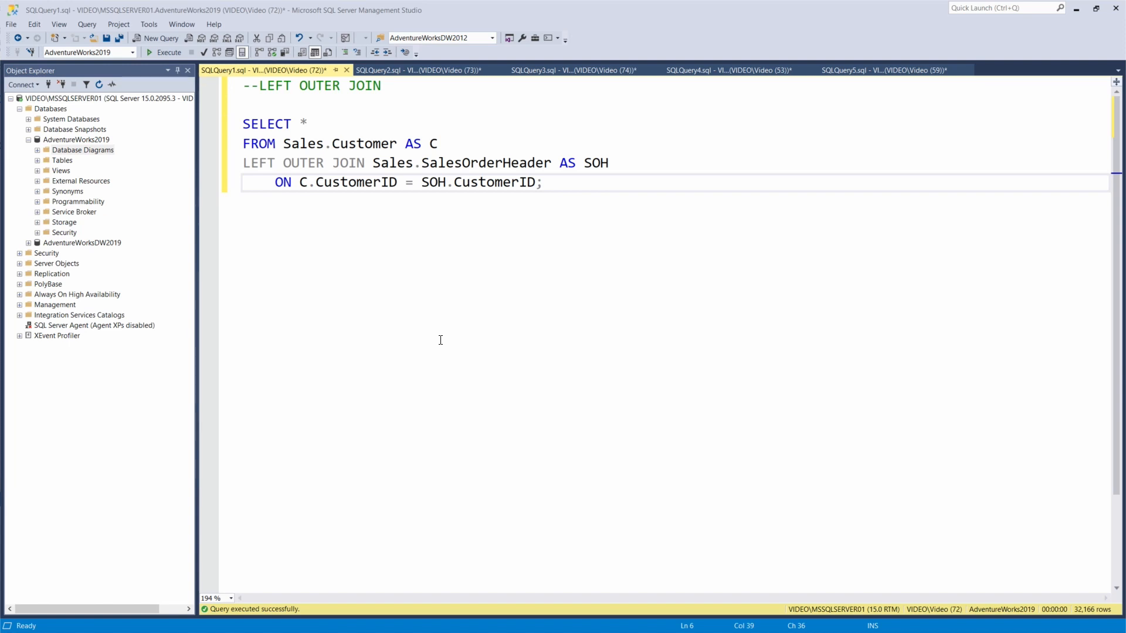
pyautogui.moveTo(461, 233)
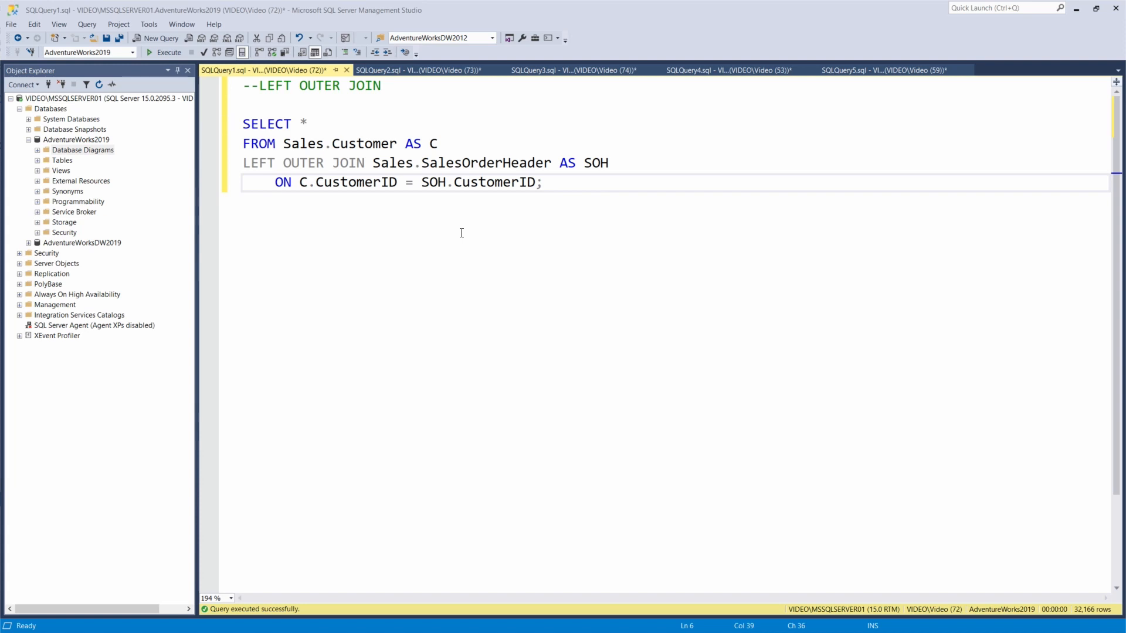
pyautogui.moveTo(411, 246)
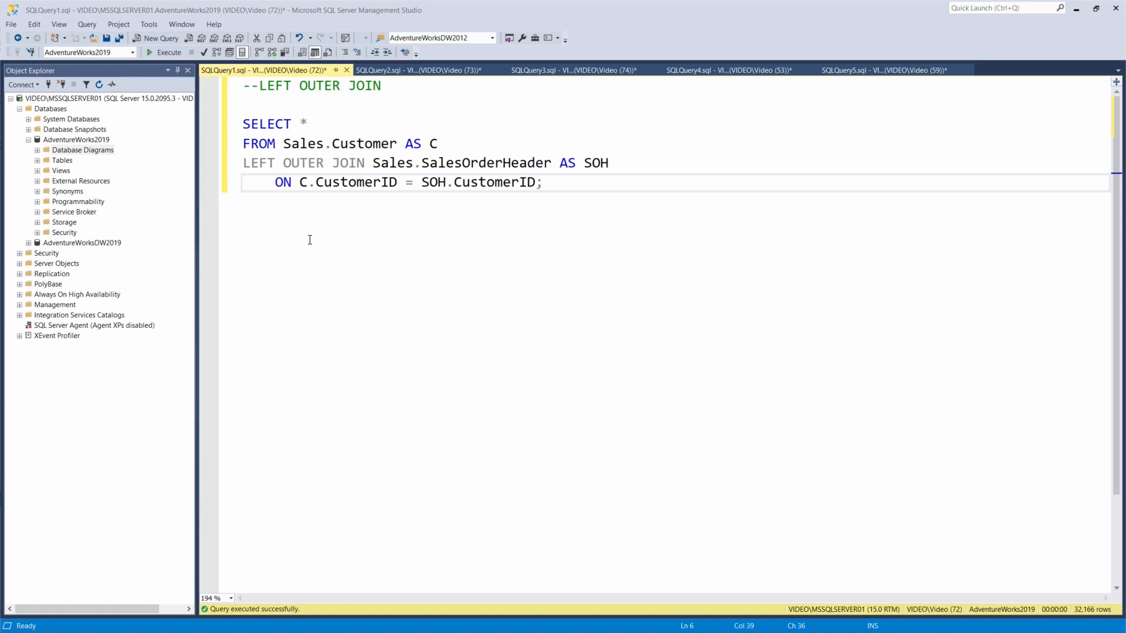
pyautogui.moveTo(465, 232)
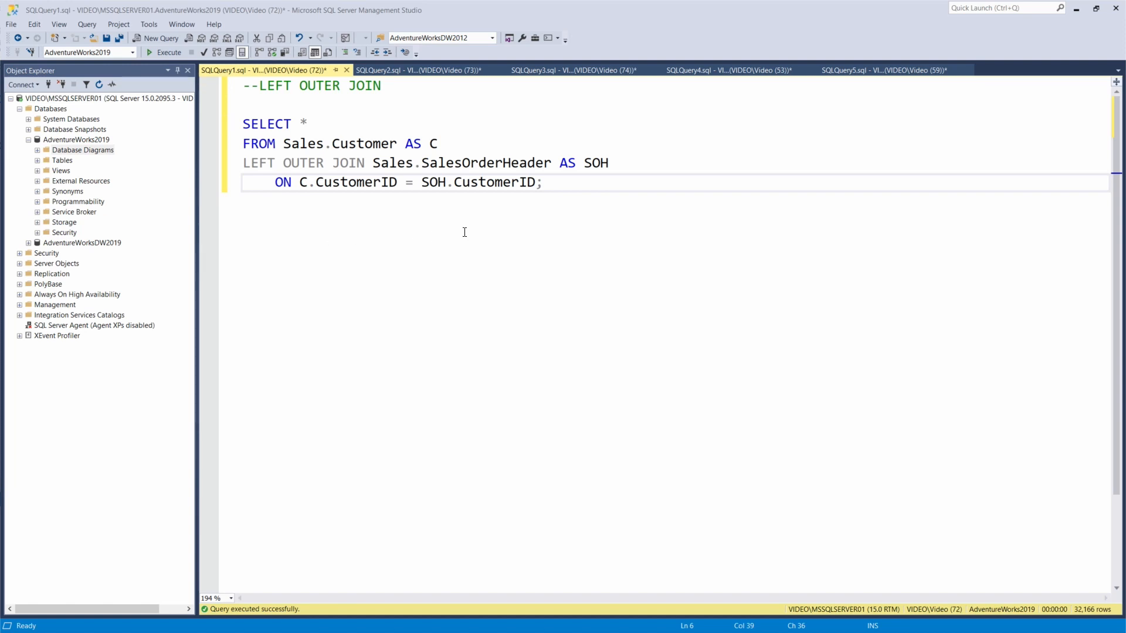
pyautogui.moveTo(474, 213)
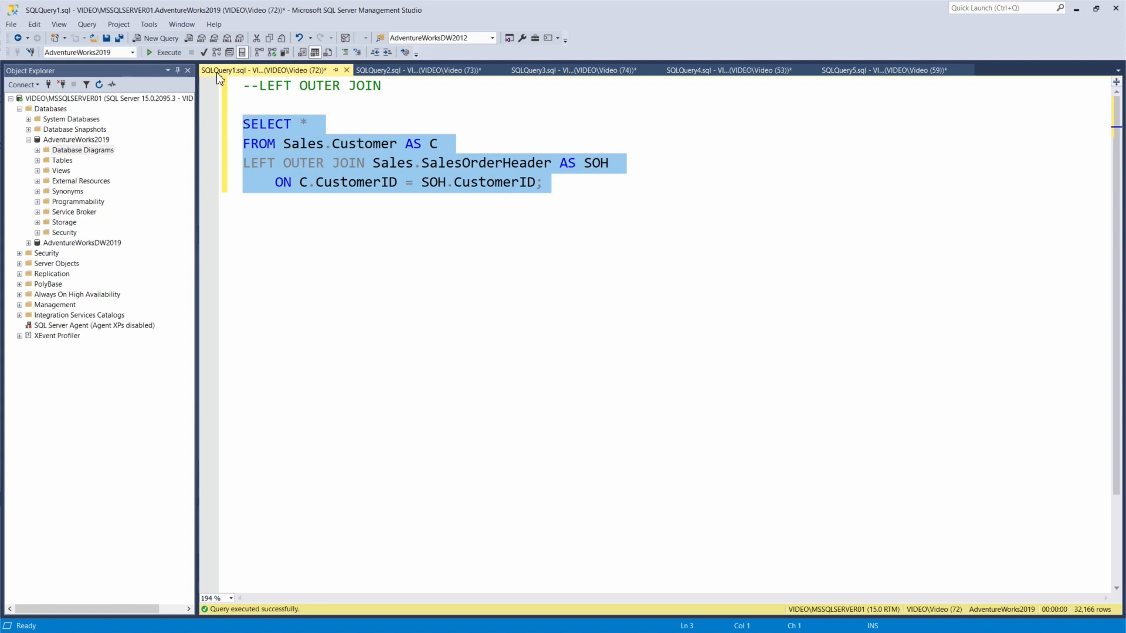
pyautogui.moveTo(169, 52)
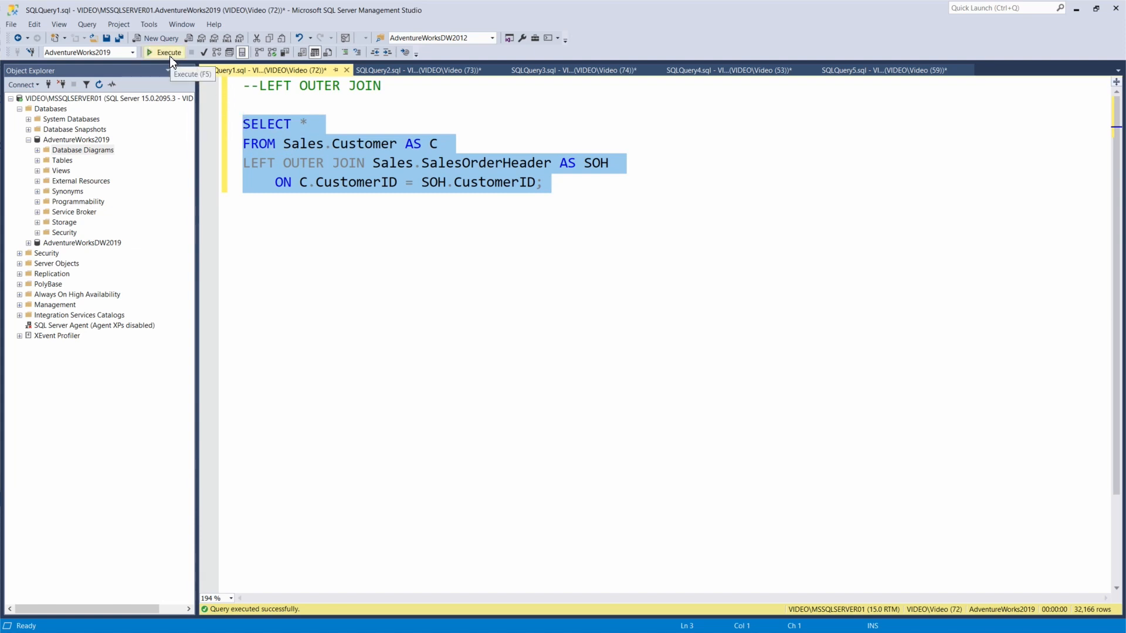
# Step: Execute the selected customer-to-SalesOrderHeader LEFT OUTER JOIN query, showing 32,166 rows
pyautogui.click(168, 52)
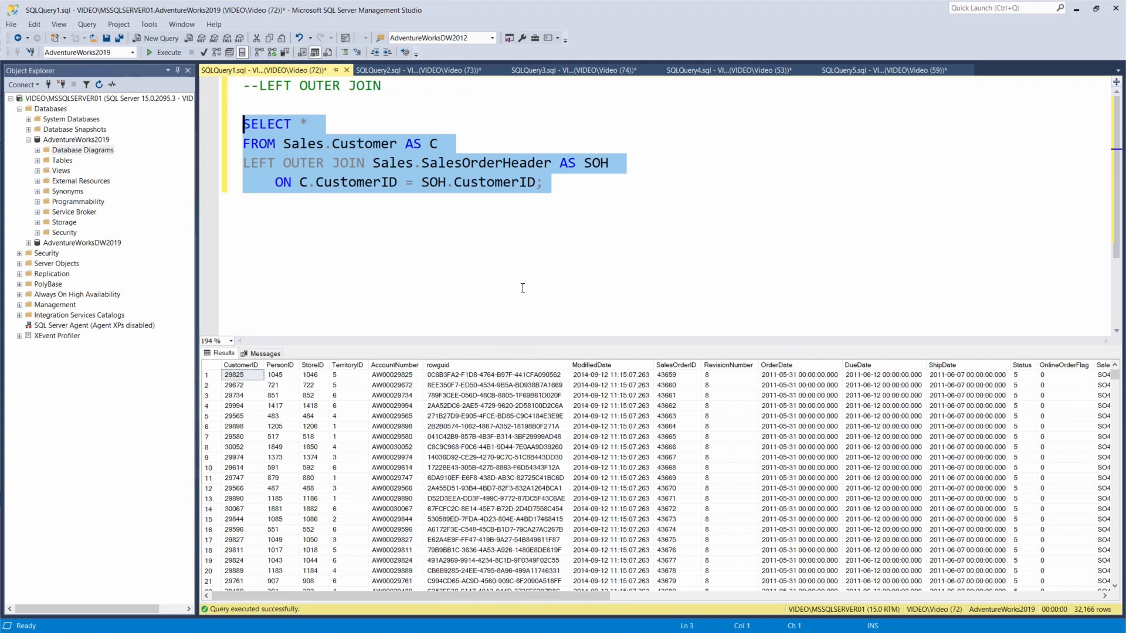
pyautogui.moveTo(564, 216)
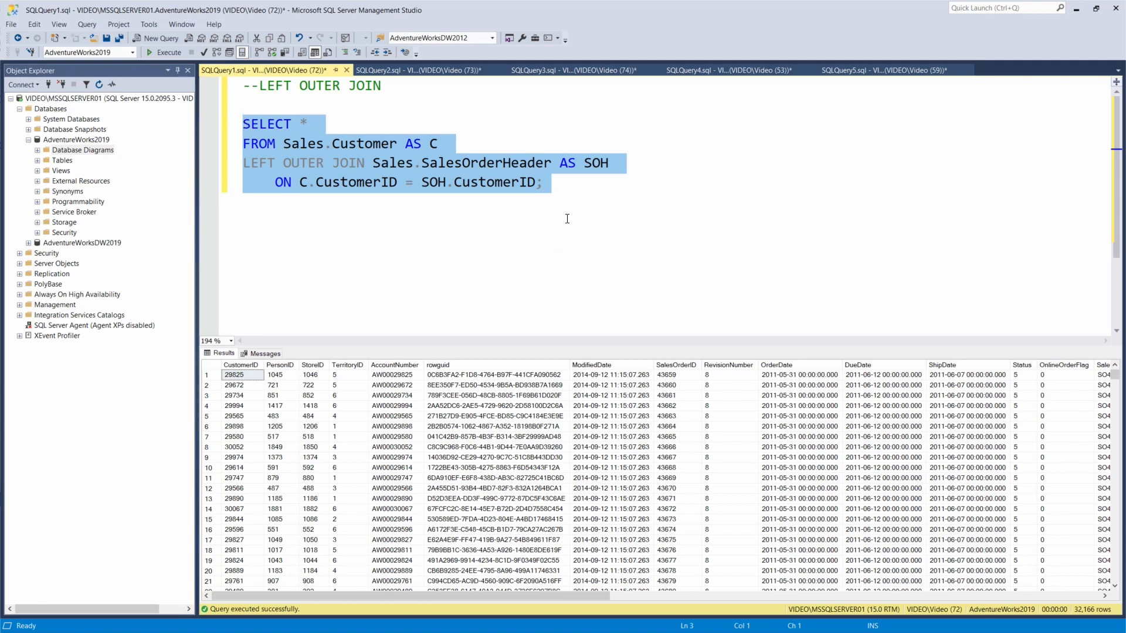
pyautogui.moveTo(584, 192)
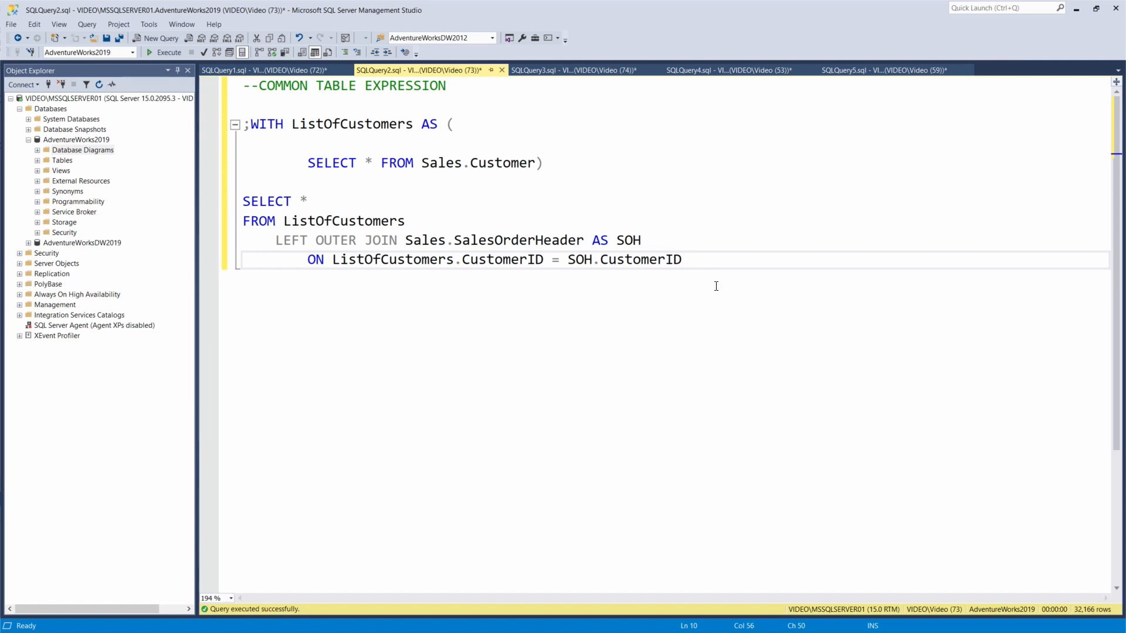
pyautogui.moveTo(714, 283)
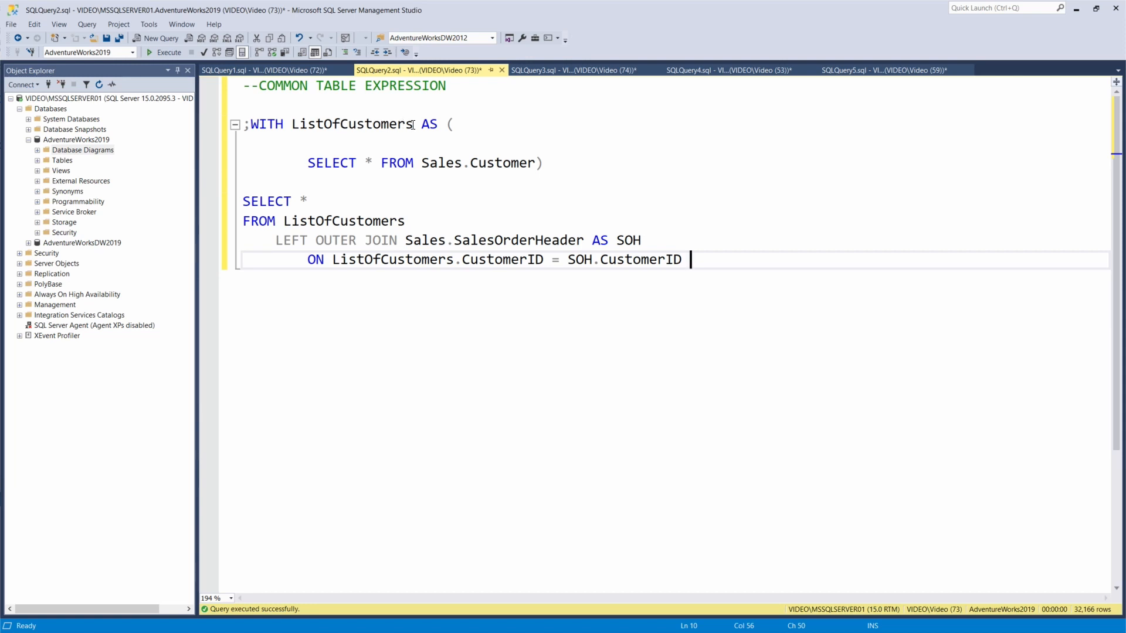
pyautogui.moveTo(434, 169)
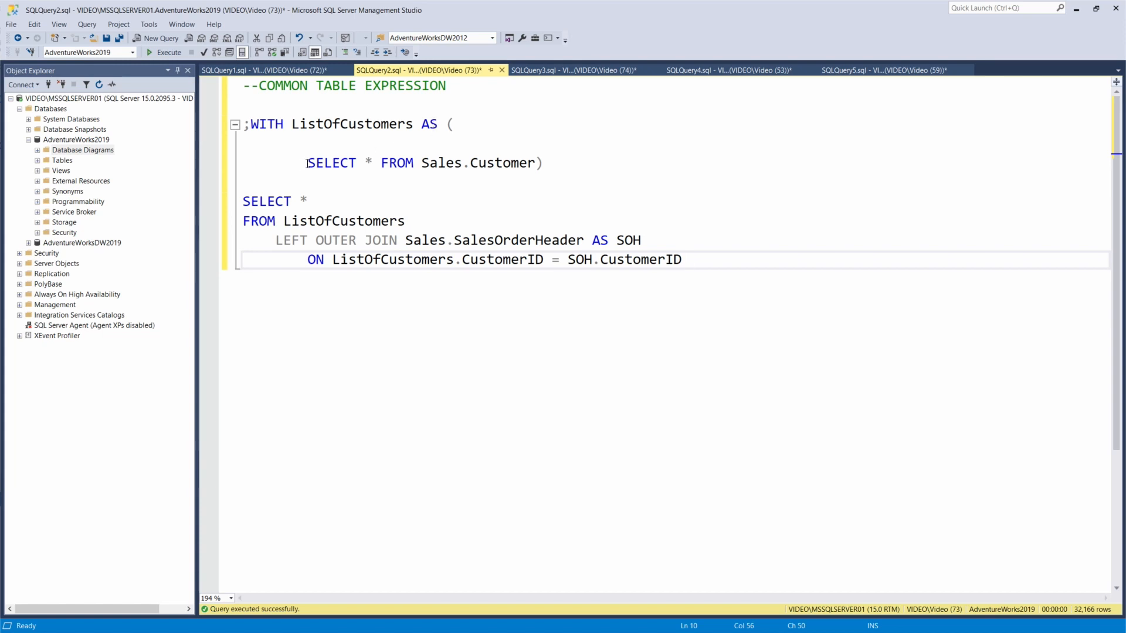
# Step: Highlight the inner SELECT * FROM Sales.Customer line inside the ListOfCustomers CTE
pyautogui.moveTo(307, 163); pyautogui.dragTo(529, 162)
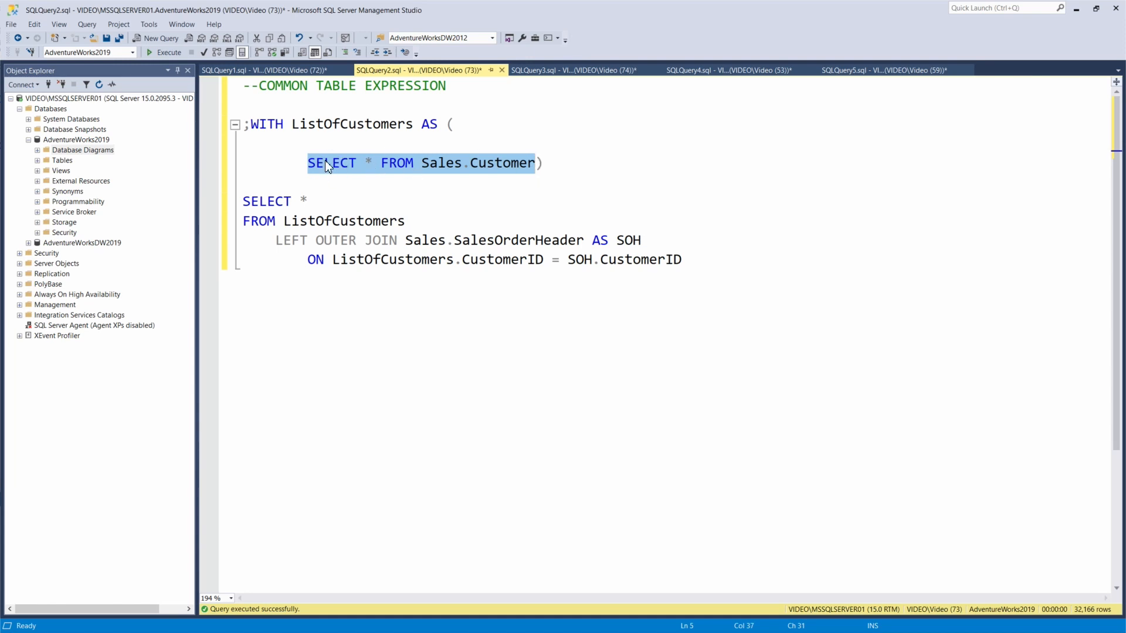
# Step: Run the inner Sales.Customer query alone (19,820 rows) and add SOH.CustomerID to the outer query
pyautogui.click(165, 52)
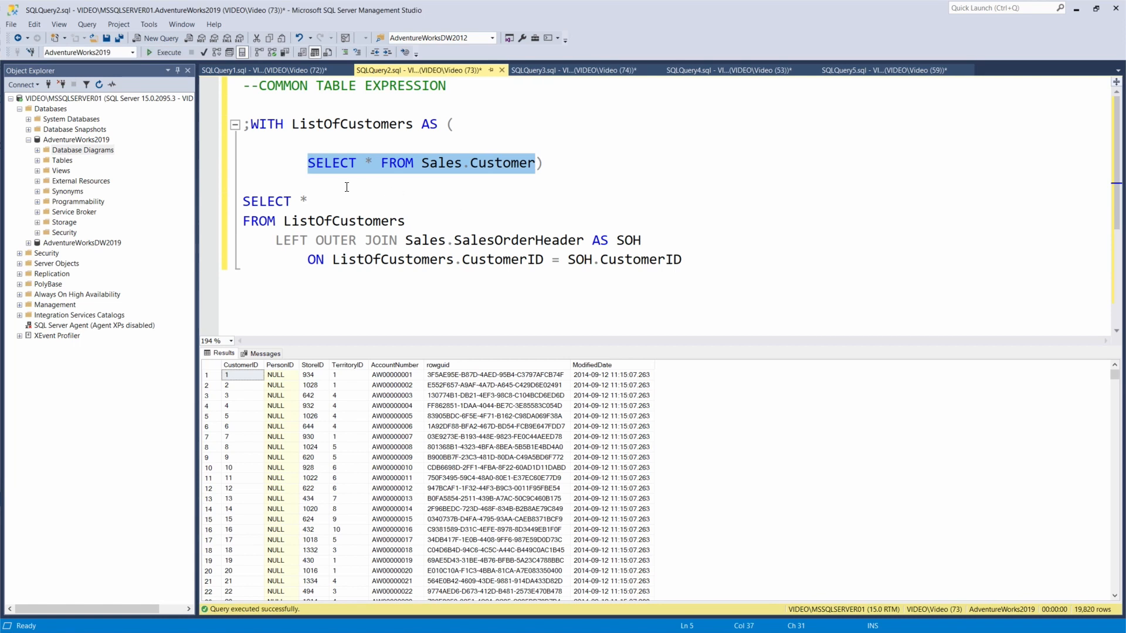
pyautogui.moveTo(430, 194)
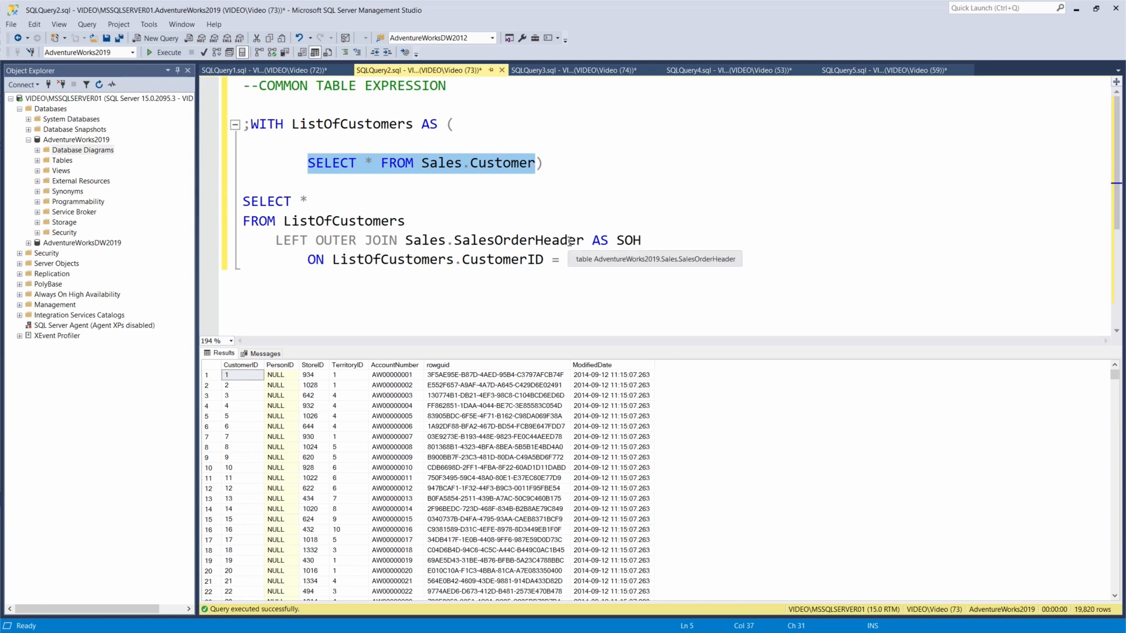
pyautogui.write('SOH.CustomerID')
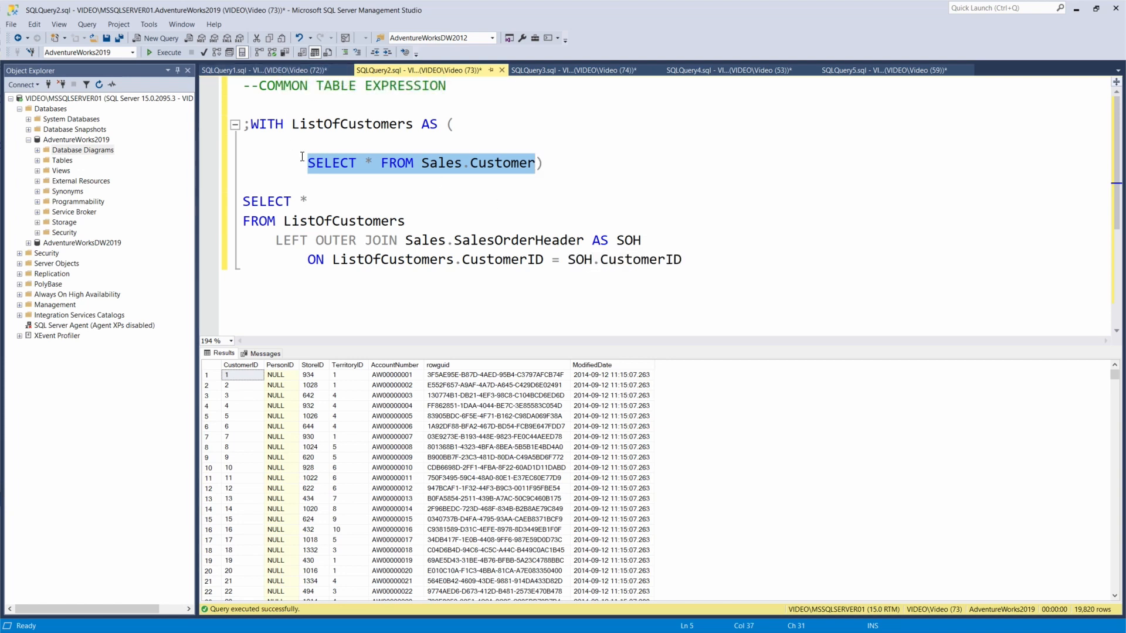
pyautogui.moveTo(366, 194)
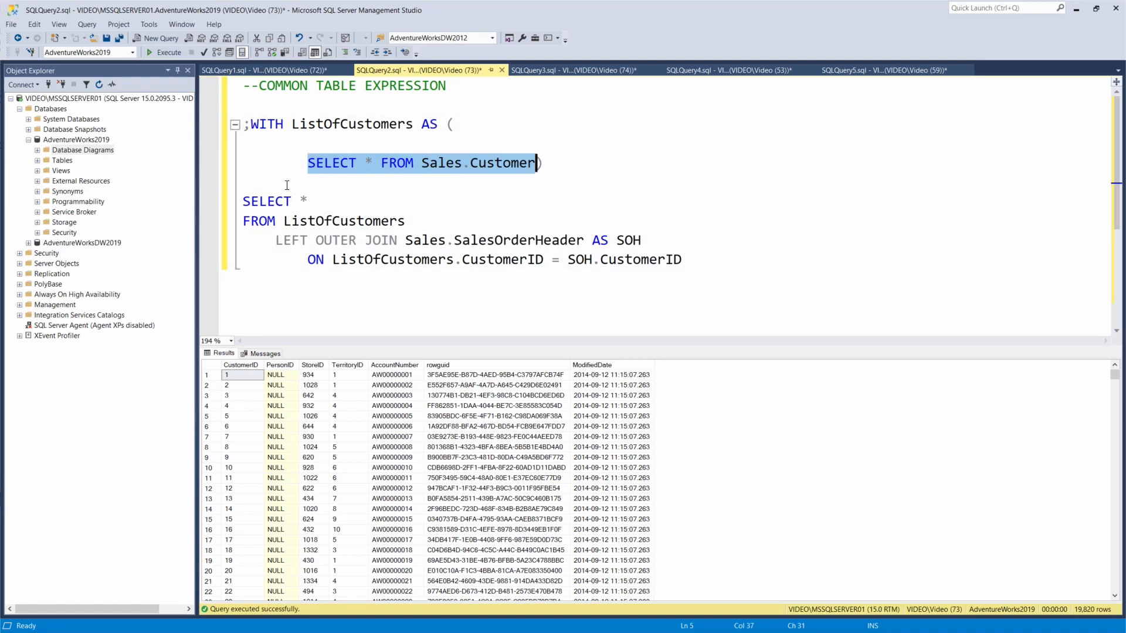
pyautogui.moveTo(326, 205)
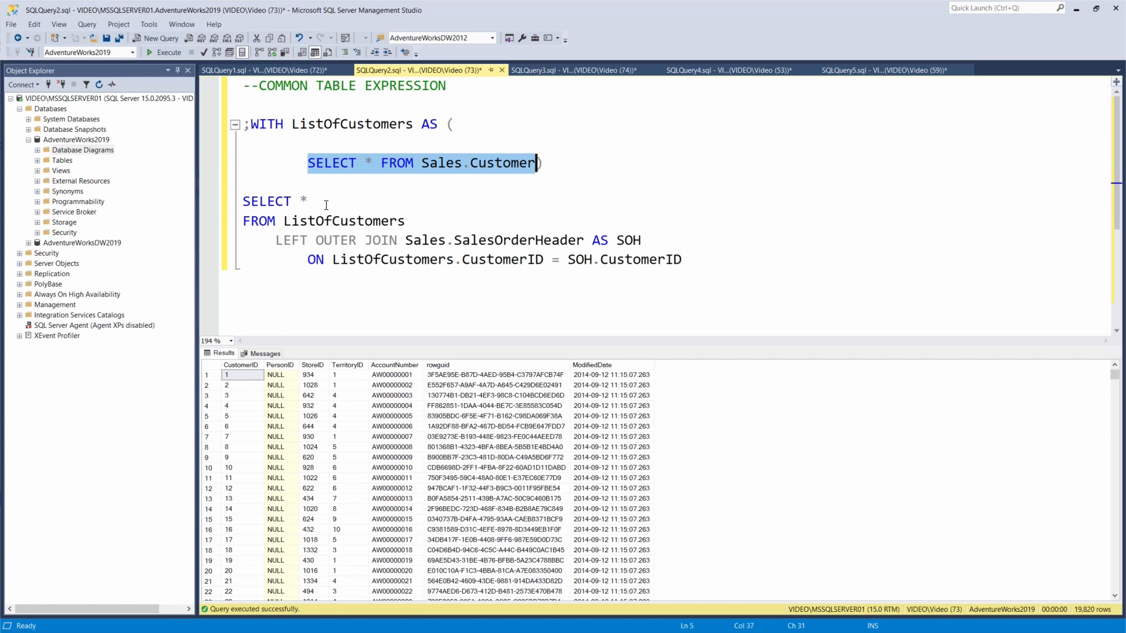
pyautogui.click(340, 211)
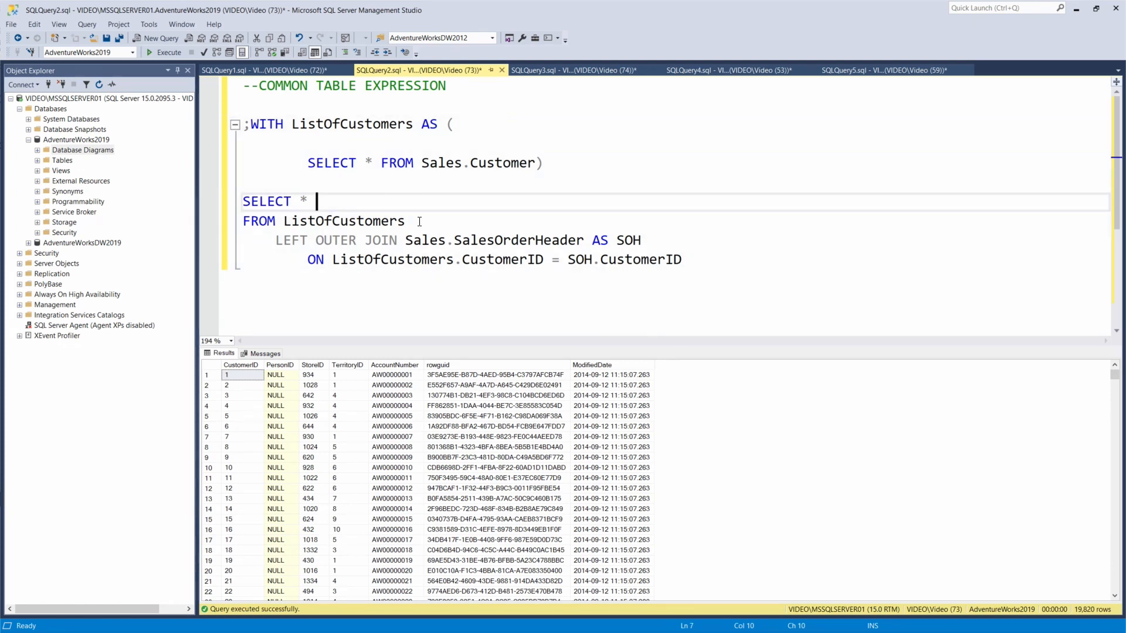
pyautogui.moveTo(366, 163)
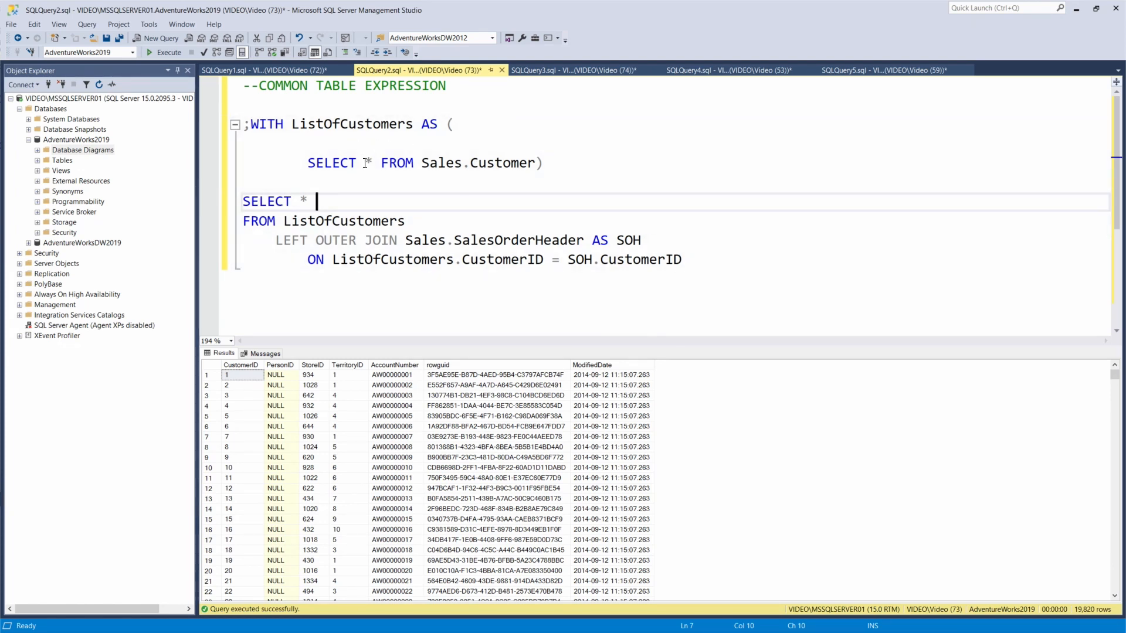
pyautogui.moveTo(534, 167)
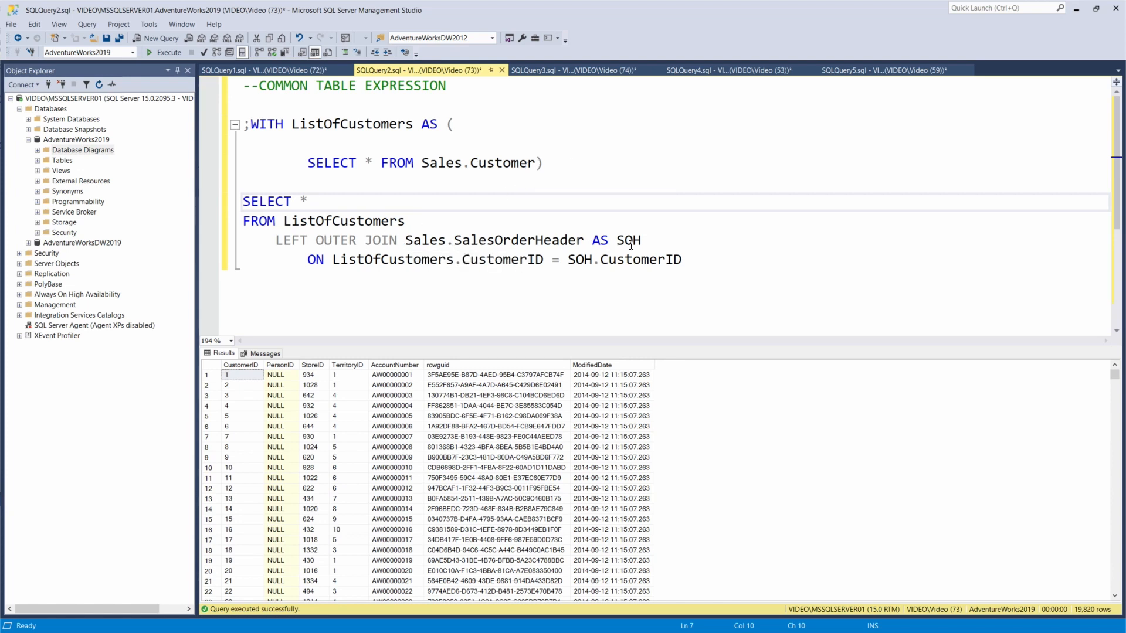
pyautogui.moveTo(351, 265)
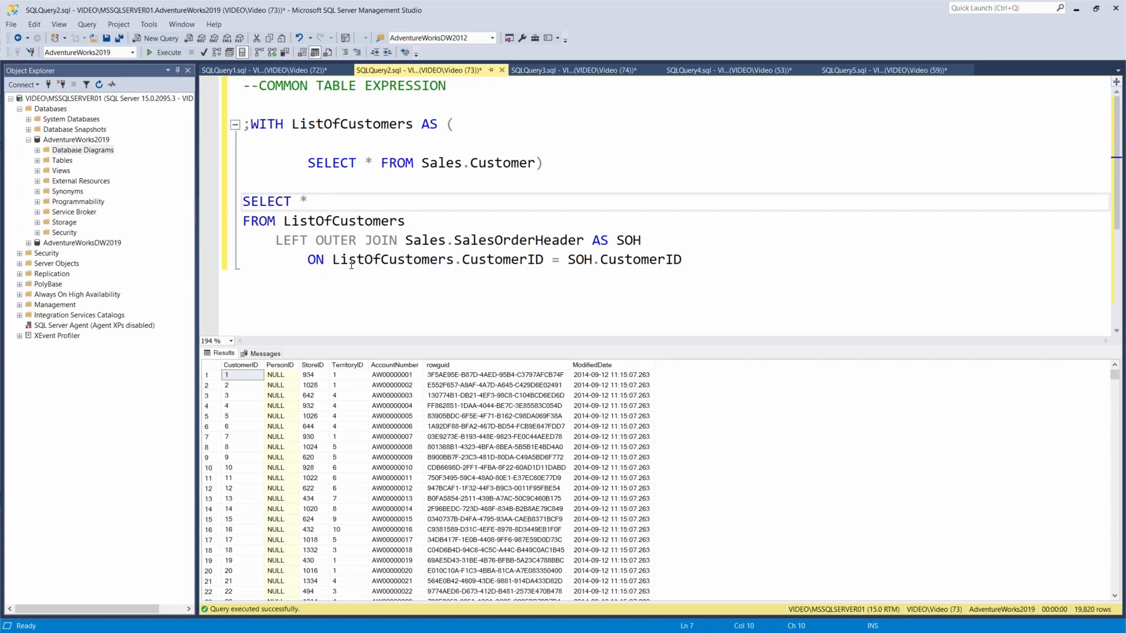
pyautogui.moveTo(376, 259)
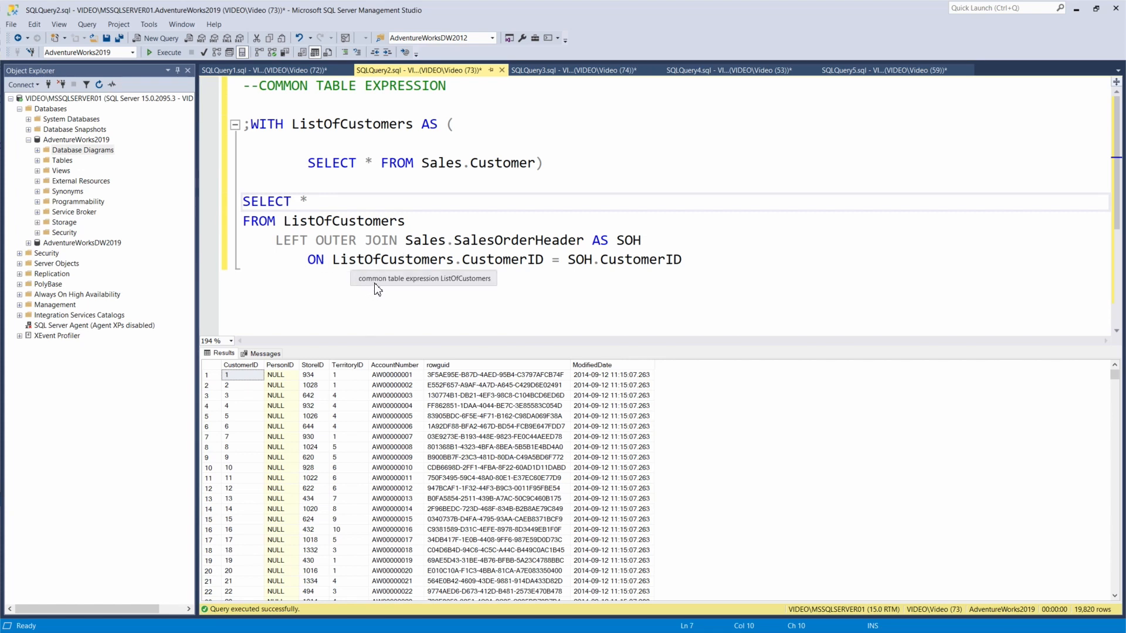
pyautogui.moveTo(382, 283)
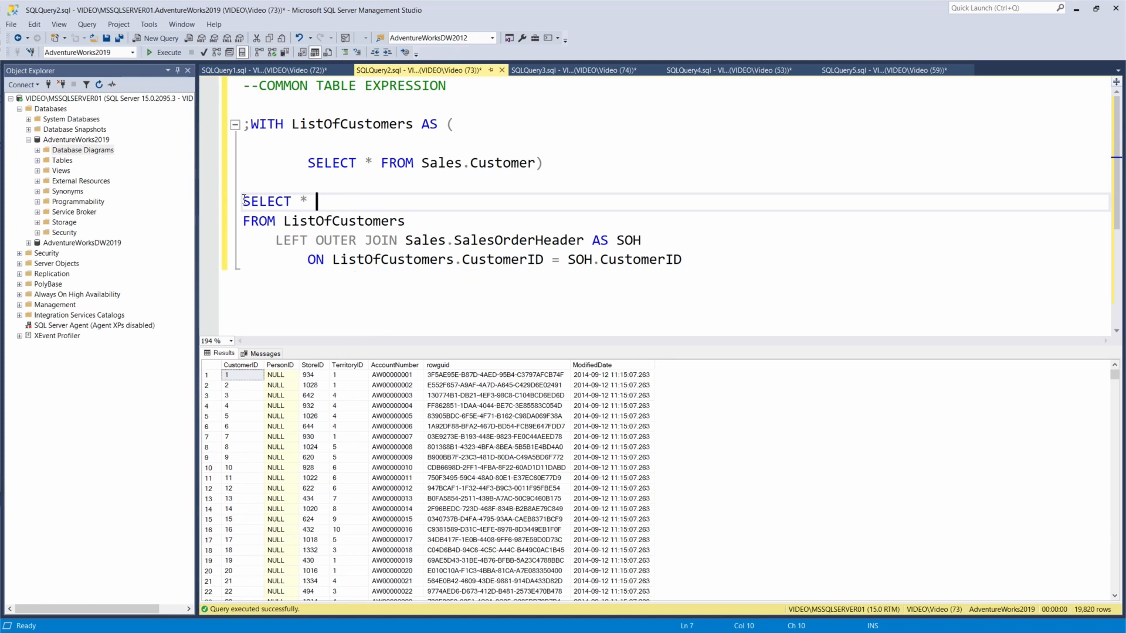
# Step: Highlight and run only SELECT * FROM ListOfCustomers, producing the invalid object name error
pyautogui.moveTo(243, 201); pyautogui.dragTo(405, 221)
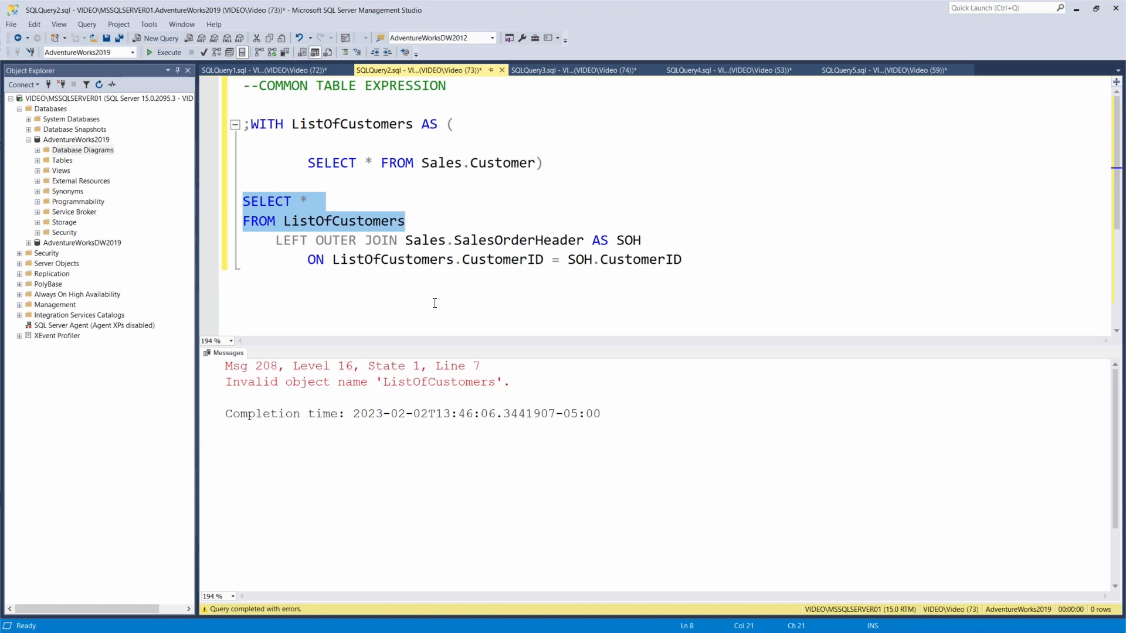
pyautogui.moveTo(291, 153)
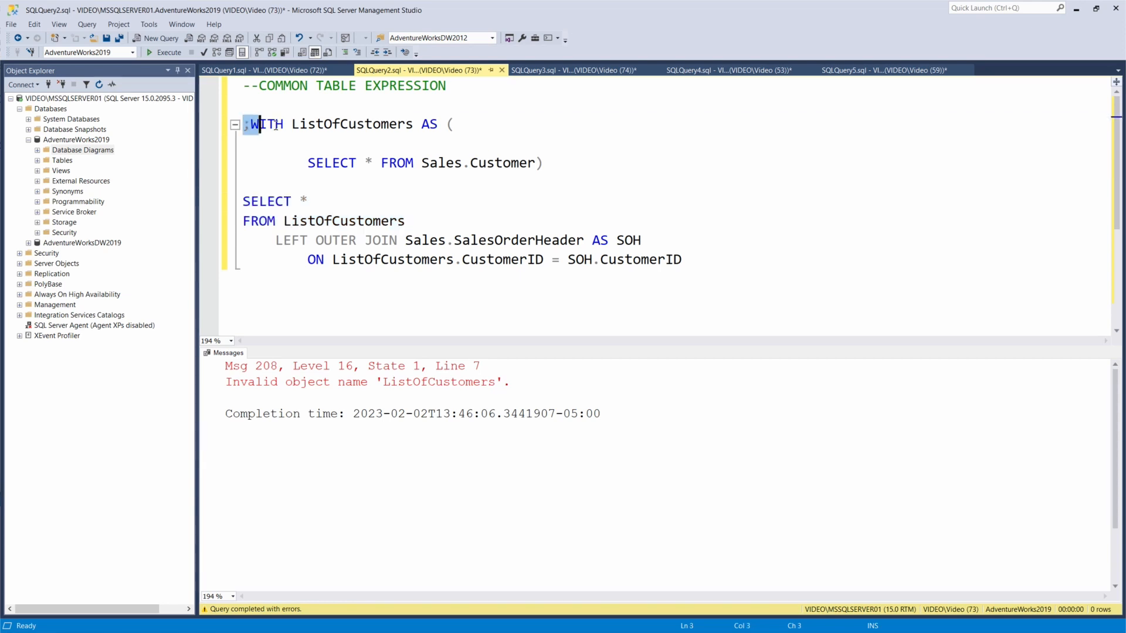
# Step: Run the CTE through its outer SELECT (19,820 rows), then highlight CustomerID and select all
pyautogui.moveTo(246, 123); pyautogui.dragTo(562, 170)
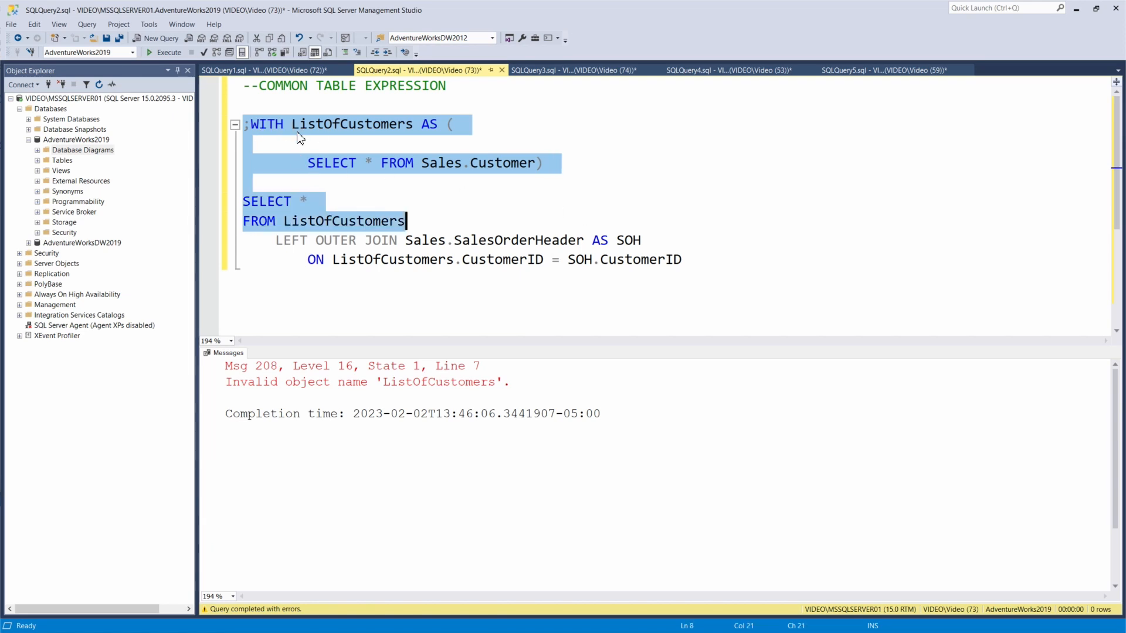
pyautogui.moveTo(169, 67)
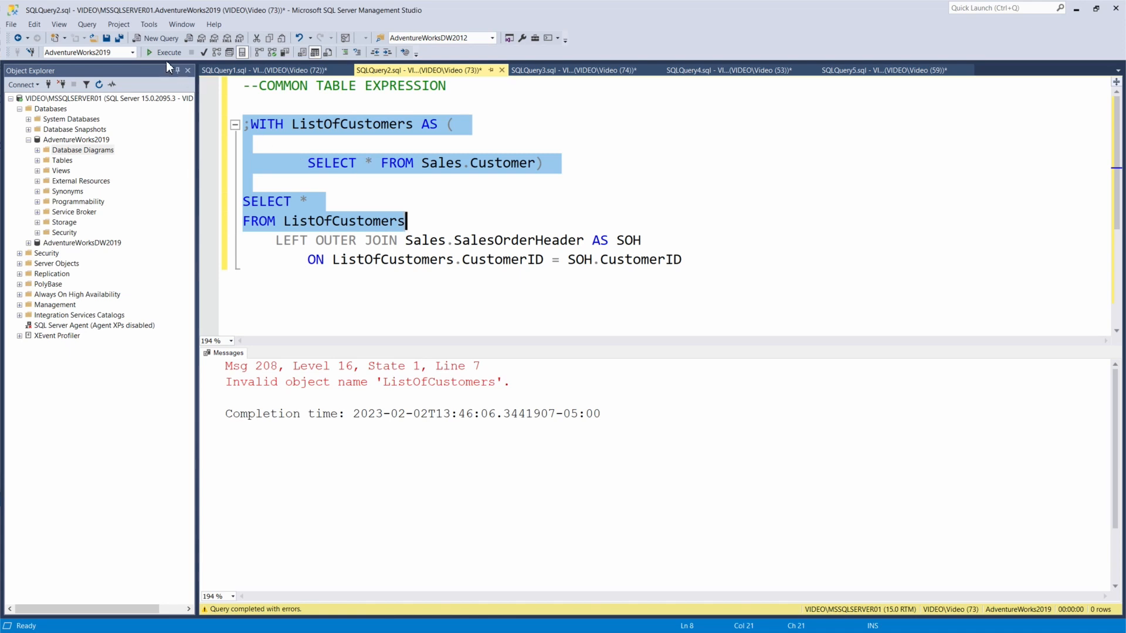
pyautogui.click(146, 52)
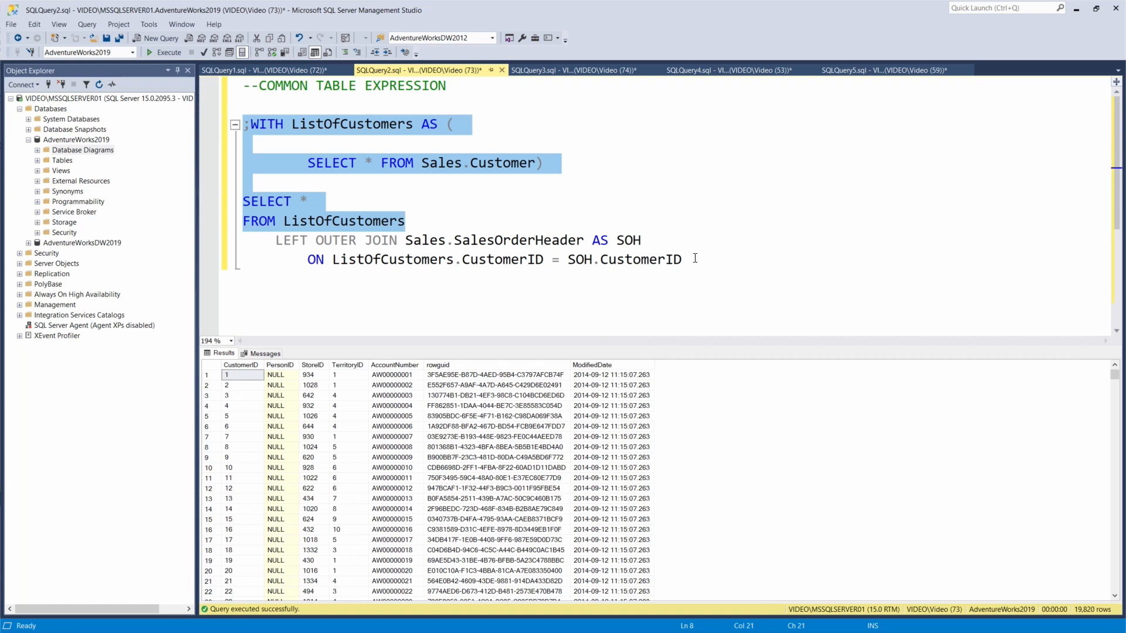
pyautogui.doubleClick(672, 260)
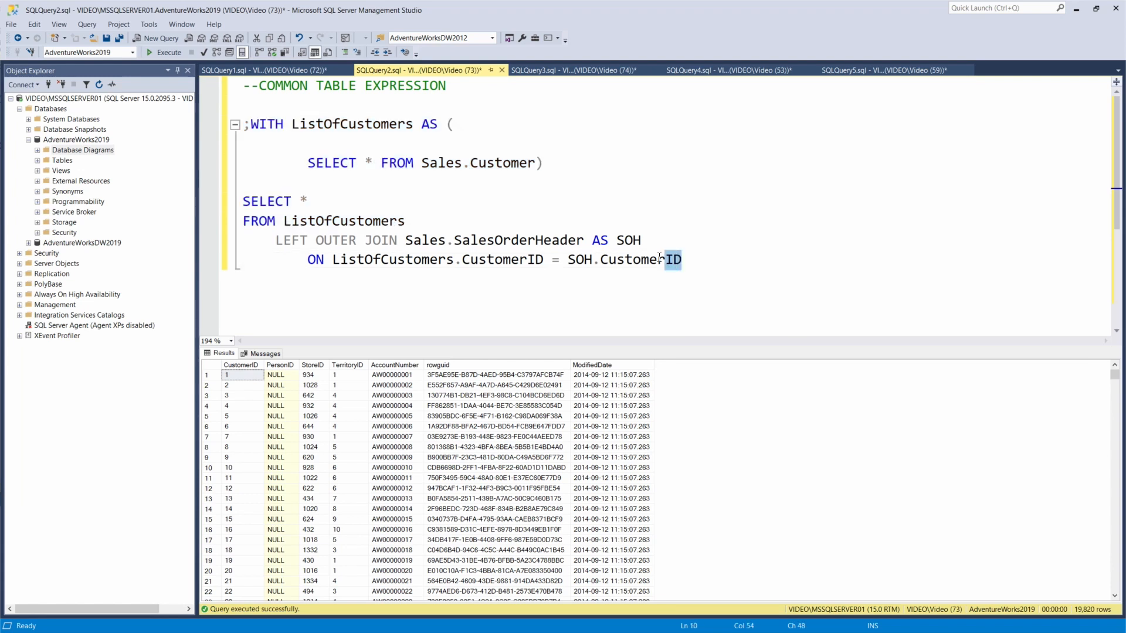
pyautogui.press('ctrl+a')
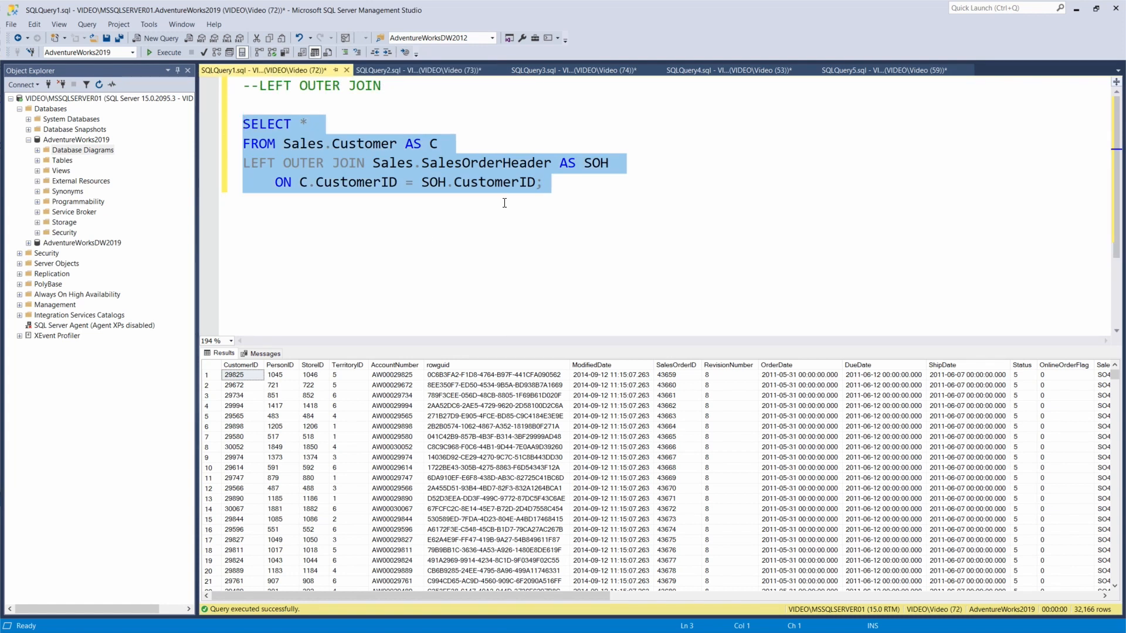
pyautogui.click(570, 70)
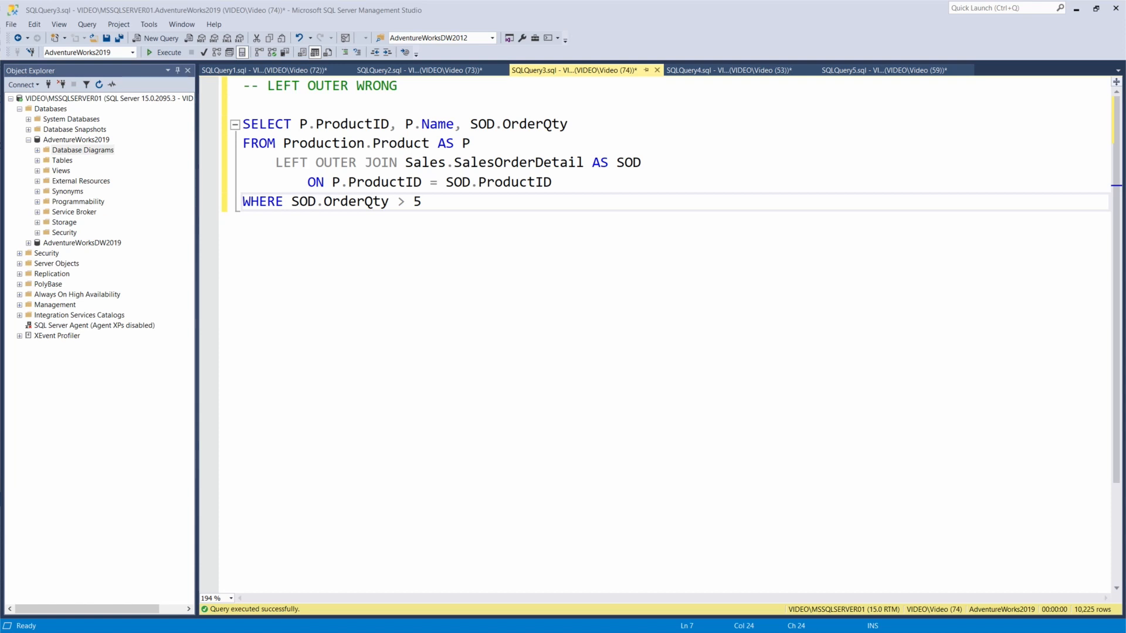
pyautogui.moveTo(520, 331)
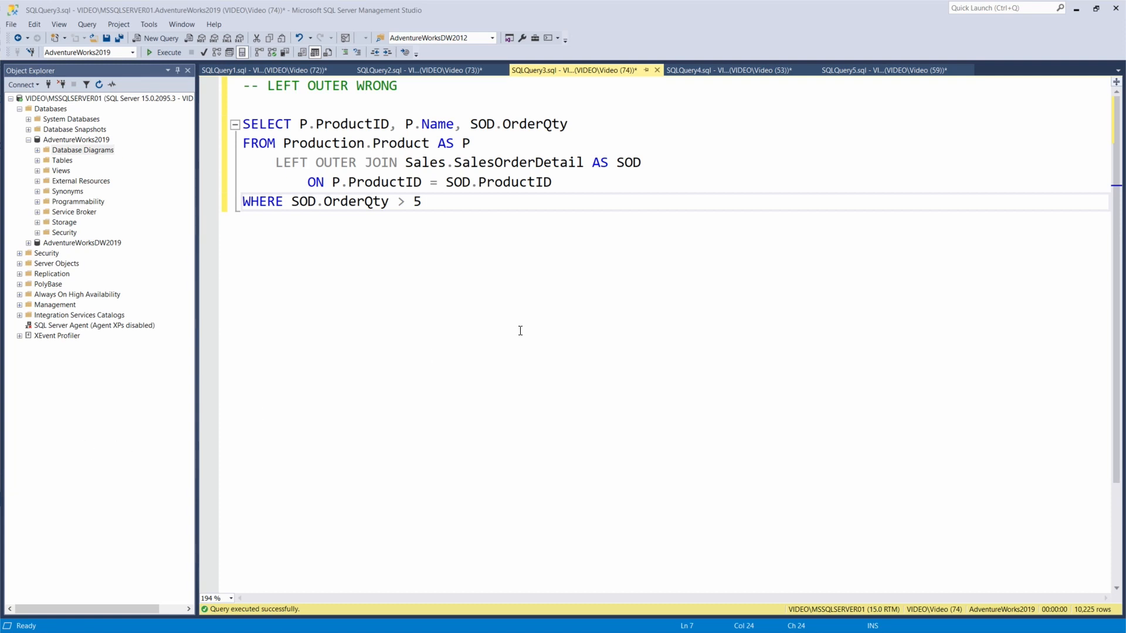
pyautogui.moveTo(538, 323)
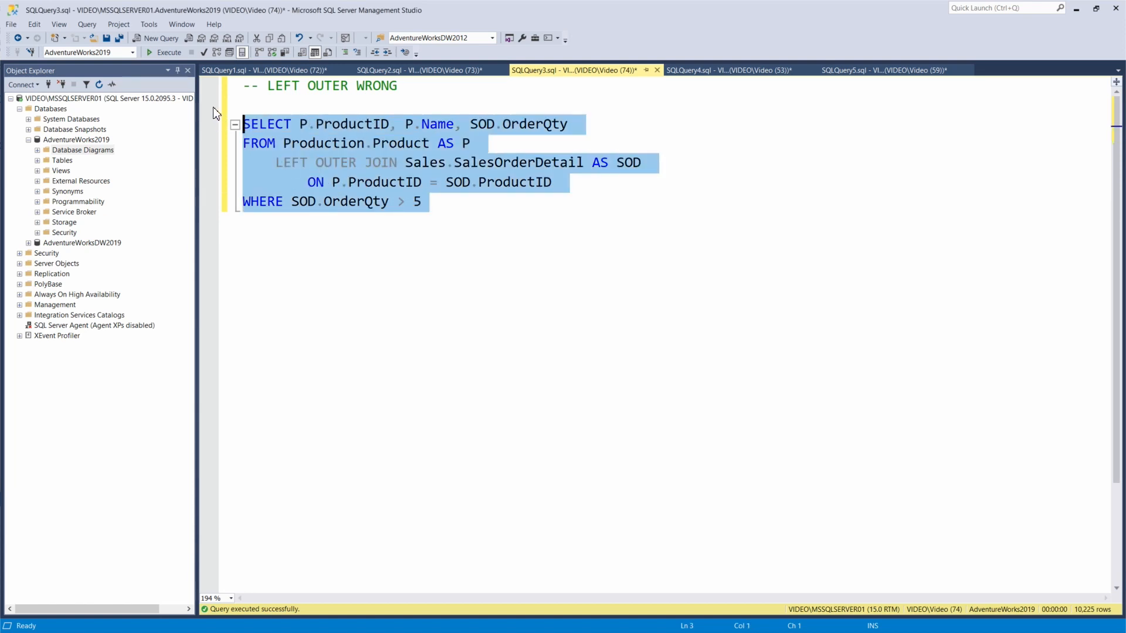
# Step: Execute the LEFT OUTER WRONG query, returning 10,225 product rows with OrderQty above 5
pyautogui.click(164, 52)
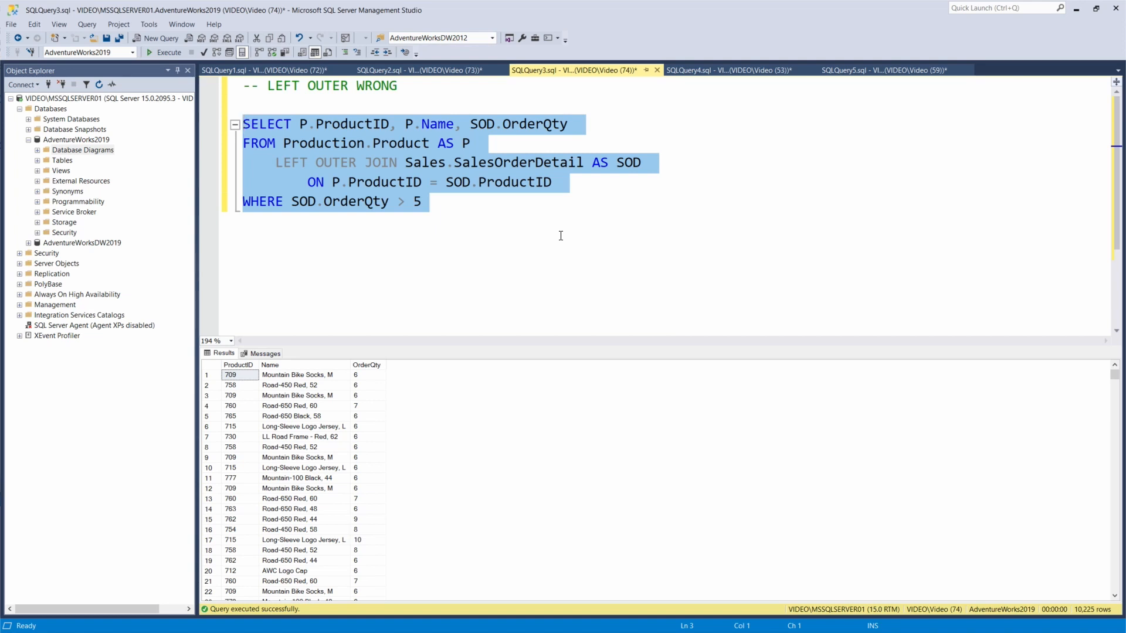
pyautogui.moveTo(499, 204)
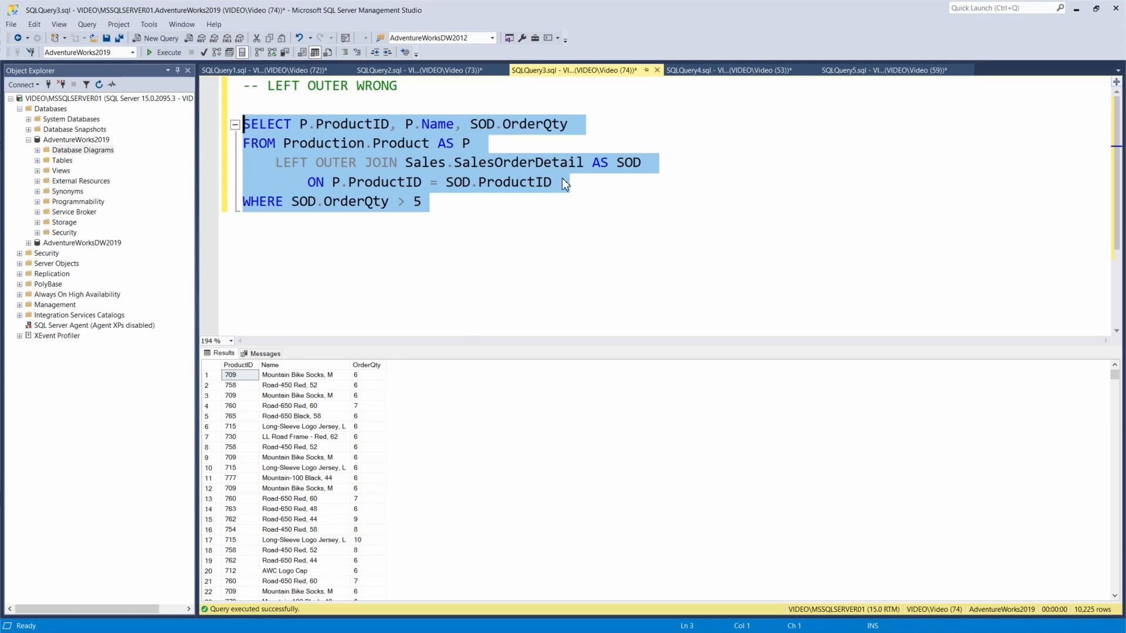
# Step: Run the LEFT OUTER CORRECT query (10,502 rows) and compare it with the WHERE-filtered query
pyautogui.click(728, 71)
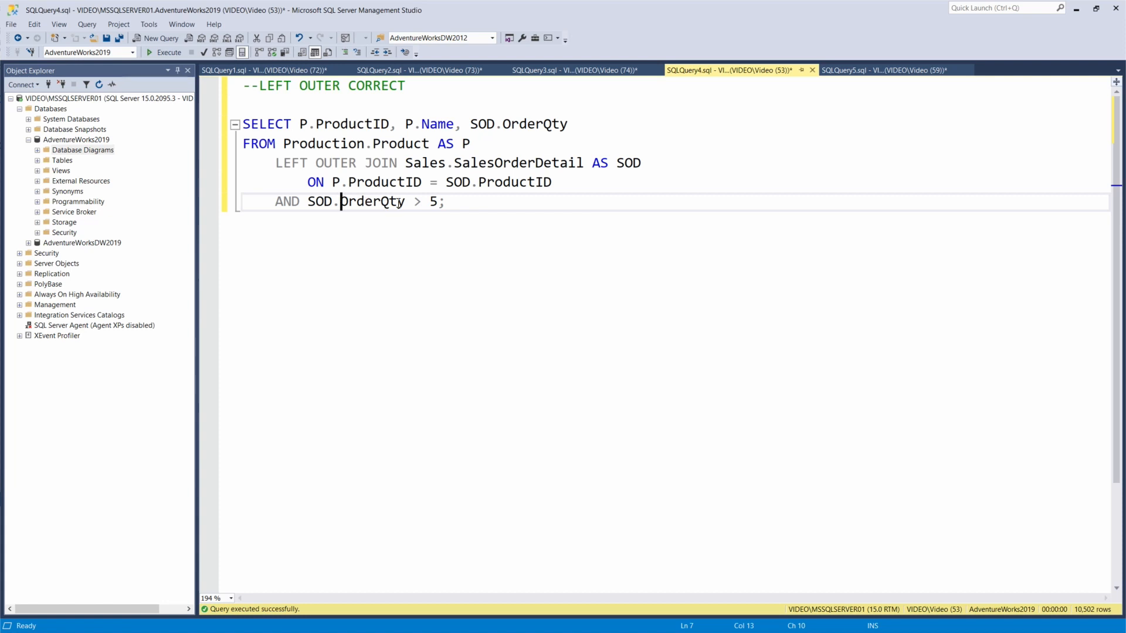
pyautogui.moveTo(455, 202)
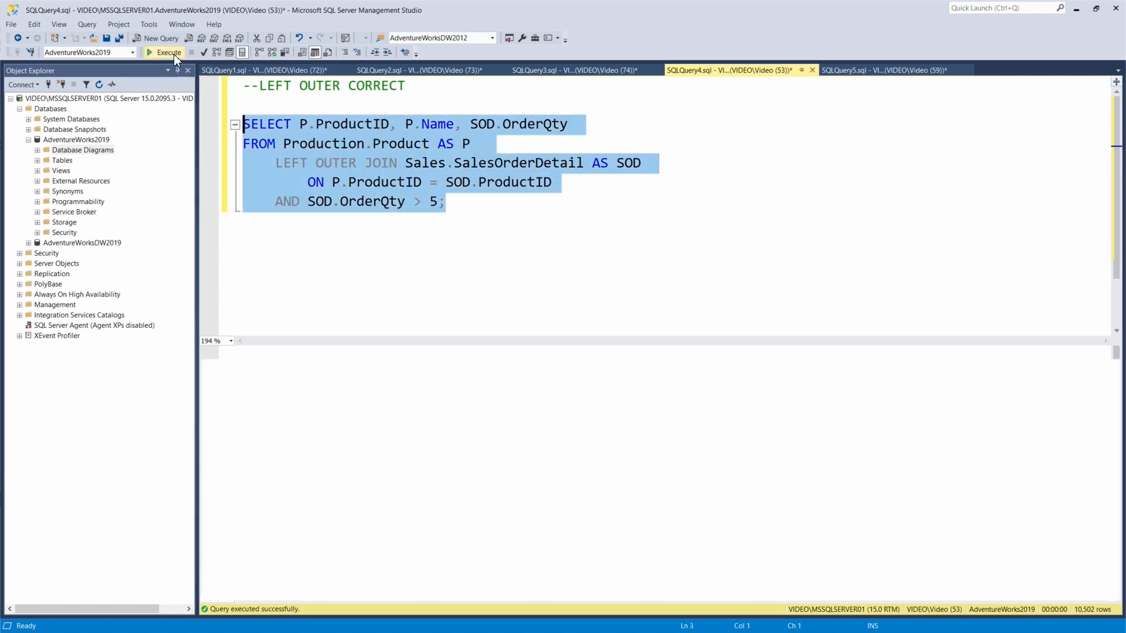
pyautogui.click(163, 53)
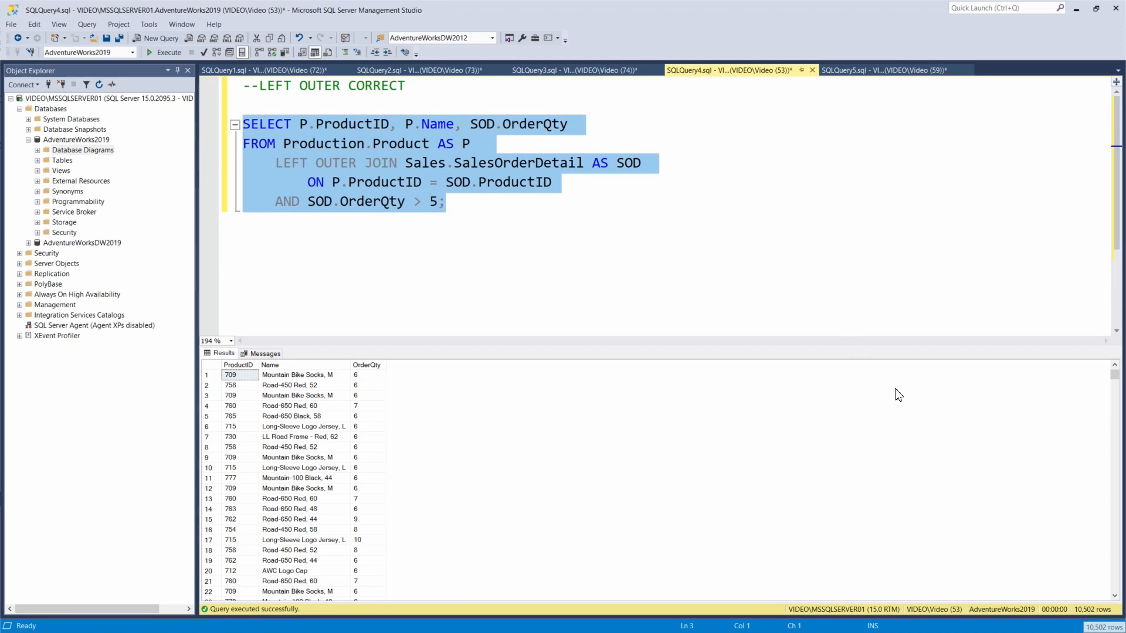
pyautogui.click(583, 69)
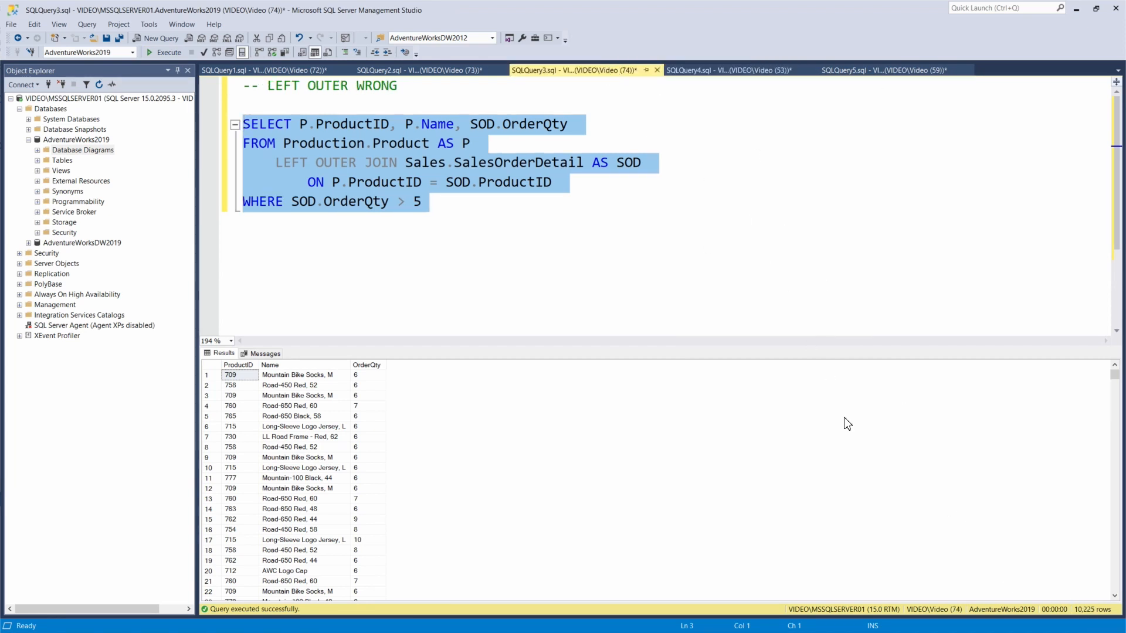
pyautogui.moveTo(815, 354)
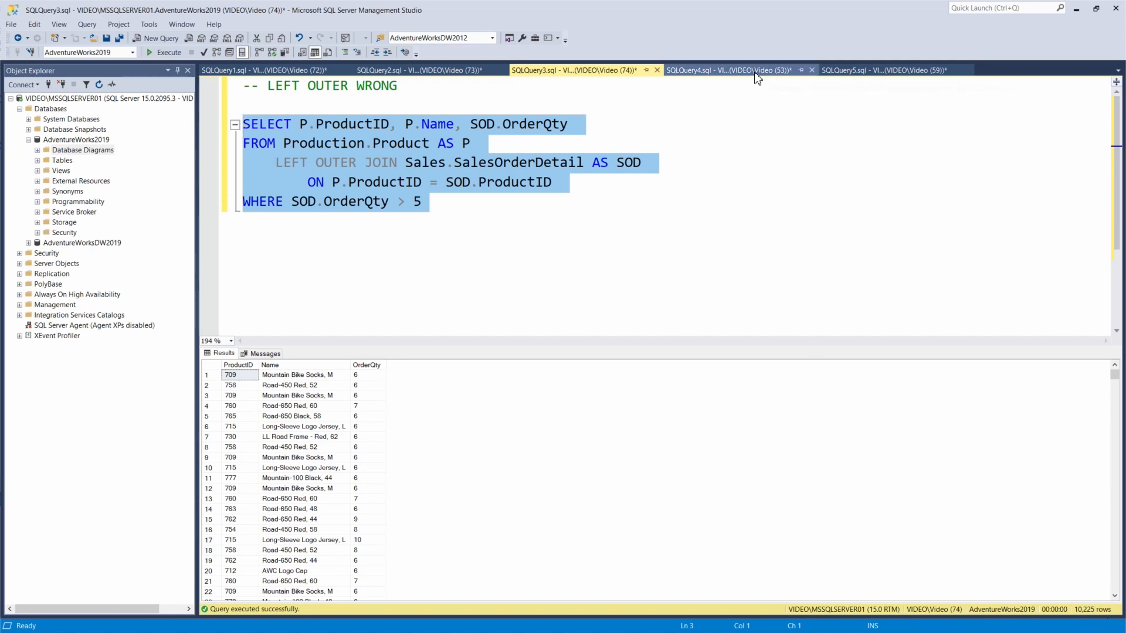
pyautogui.click(737, 69)
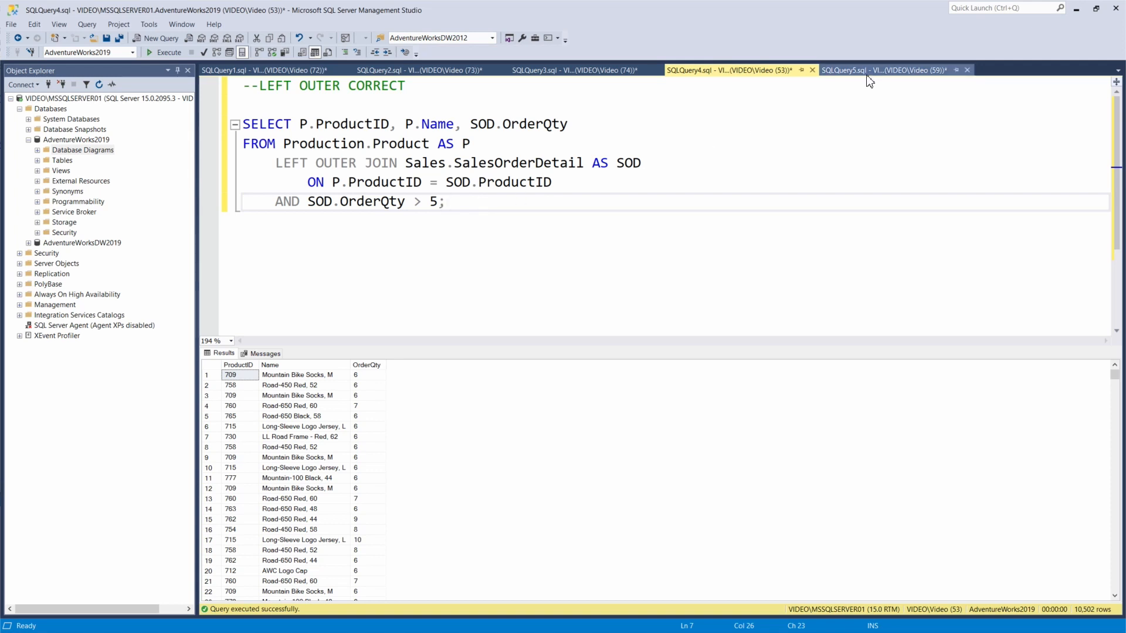
pyautogui.moveTo(869, 78)
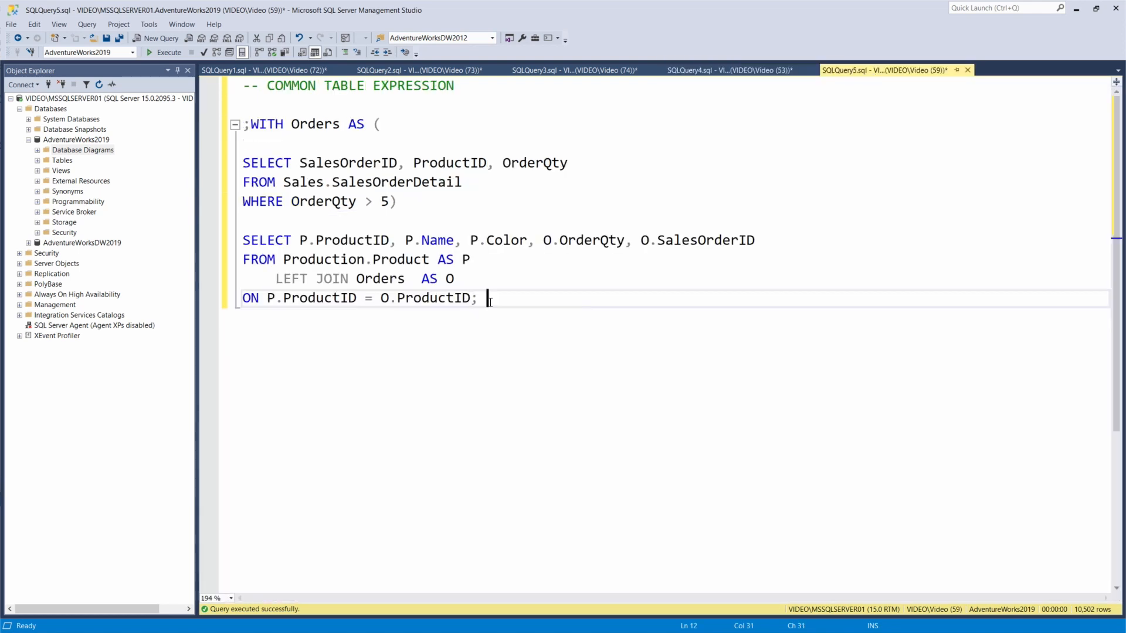
pyautogui.moveTo(551, 336)
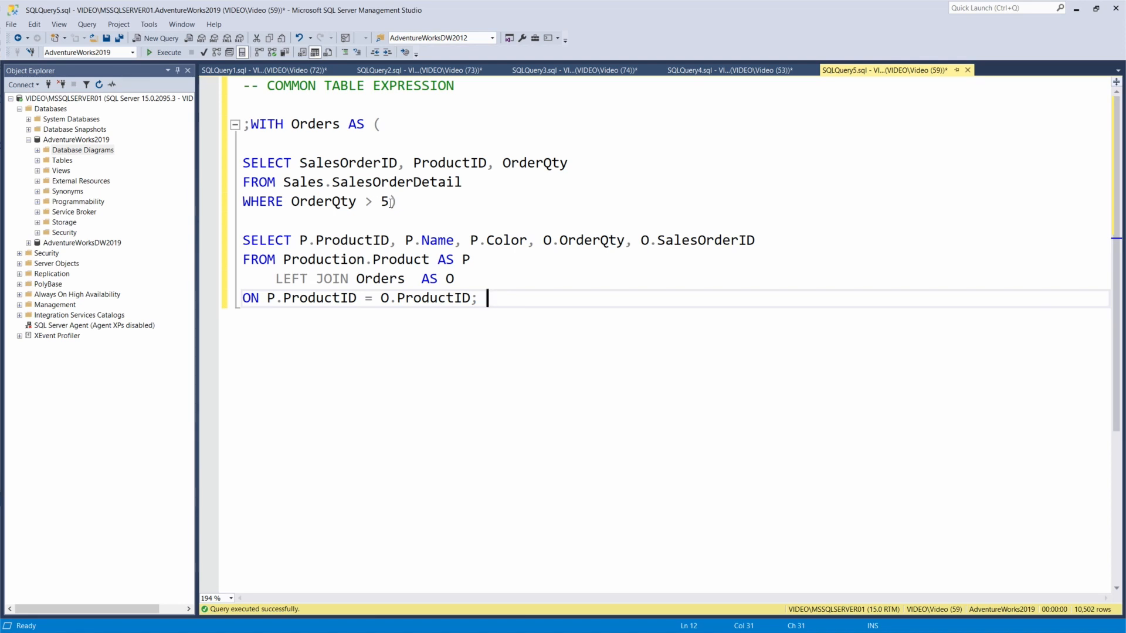
# Step: Select the Orders CTE's inner OrderQty > 5 query and glance back at LEFT OUTER CORRECT
pyautogui.moveTo(243, 162); pyautogui.dragTo(397, 202)
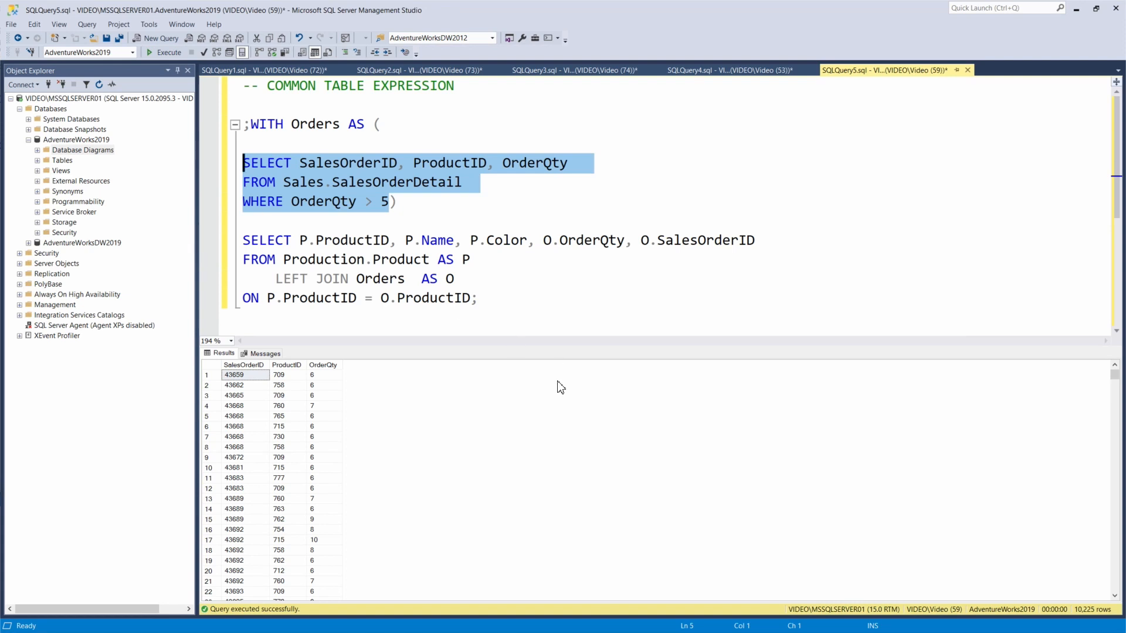
pyautogui.moveTo(541, 396)
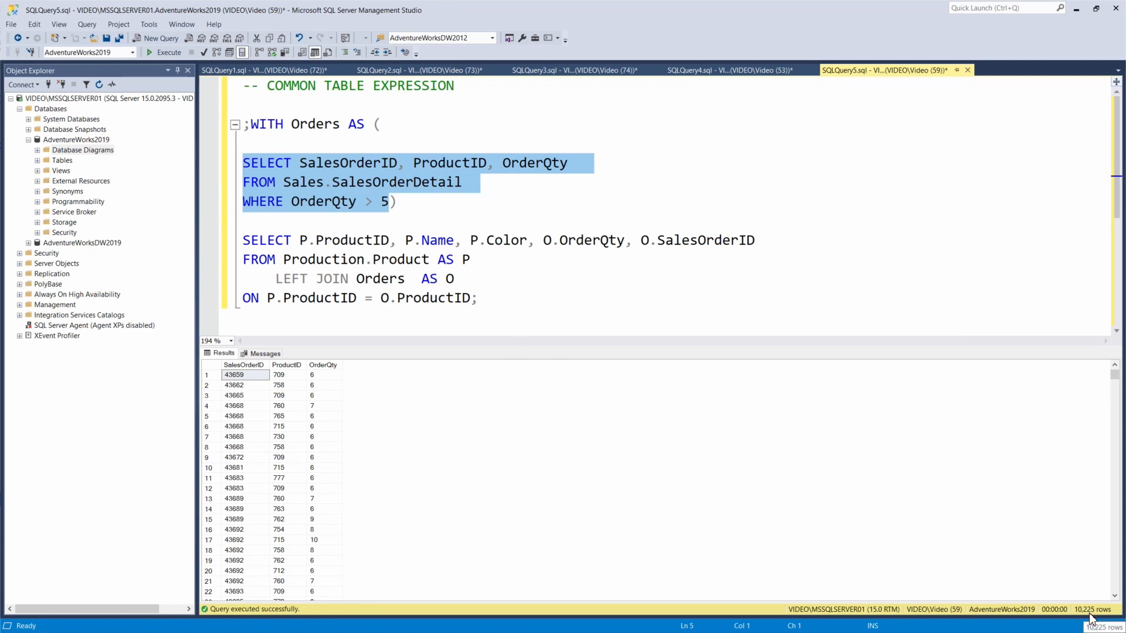
pyautogui.moveTo(352, 240)
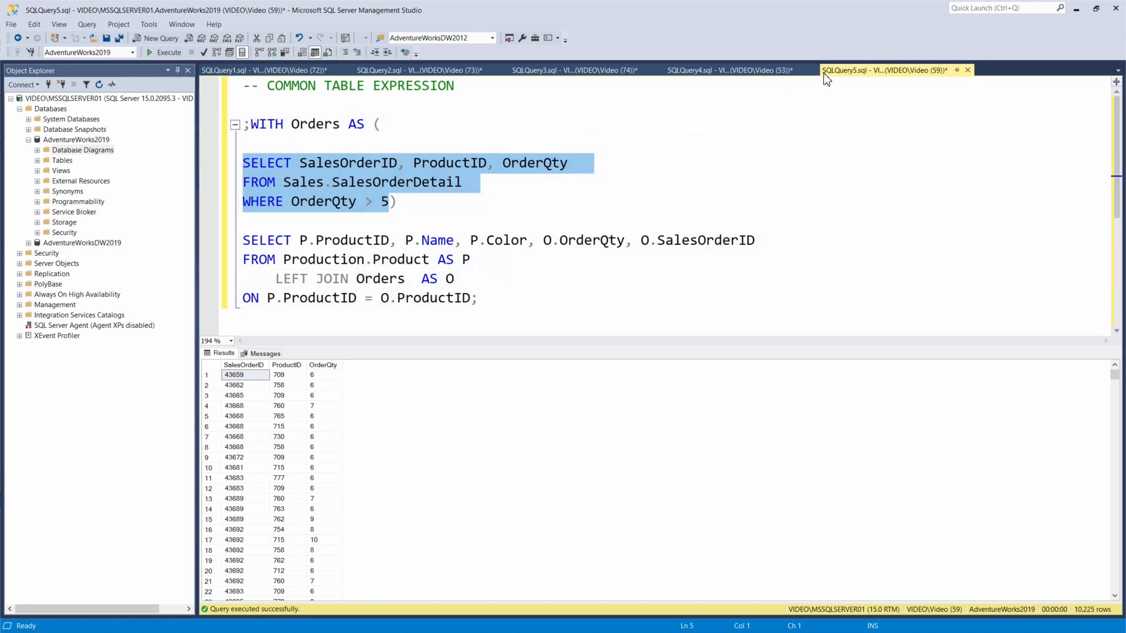
pyautogui.click(727, 69)
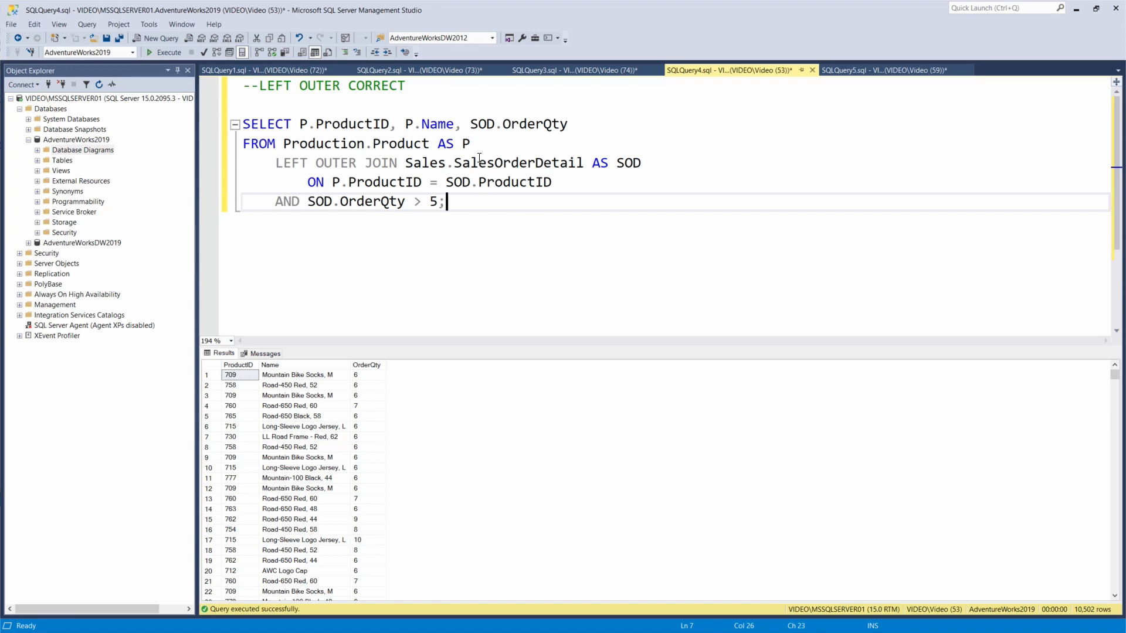
pyautogui.click(889, 69)
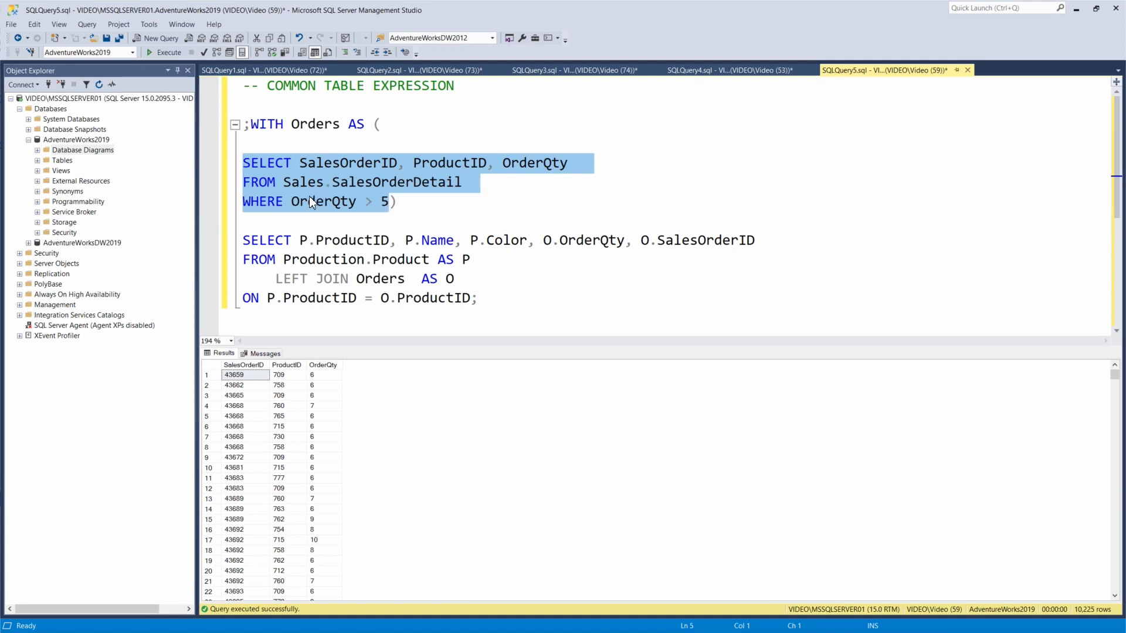
pyautogui.moveTo(419, 195)
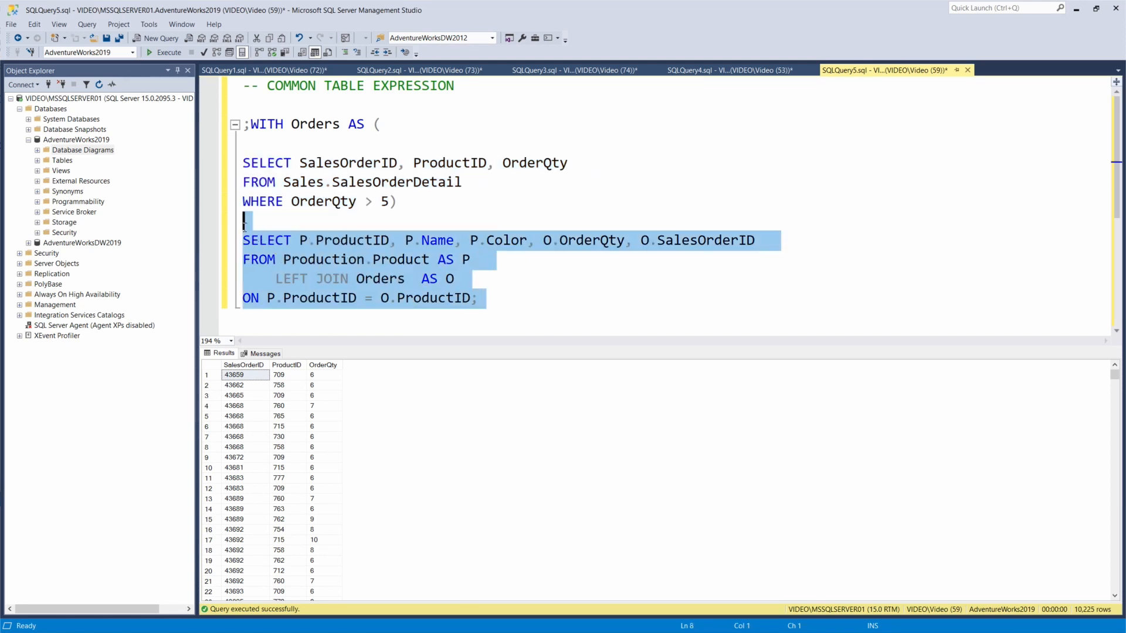
# Step: Select and execute the entire Orders CTE script, returning 10,502 rows, then deselect
pyautogui.press('ctrl+a')
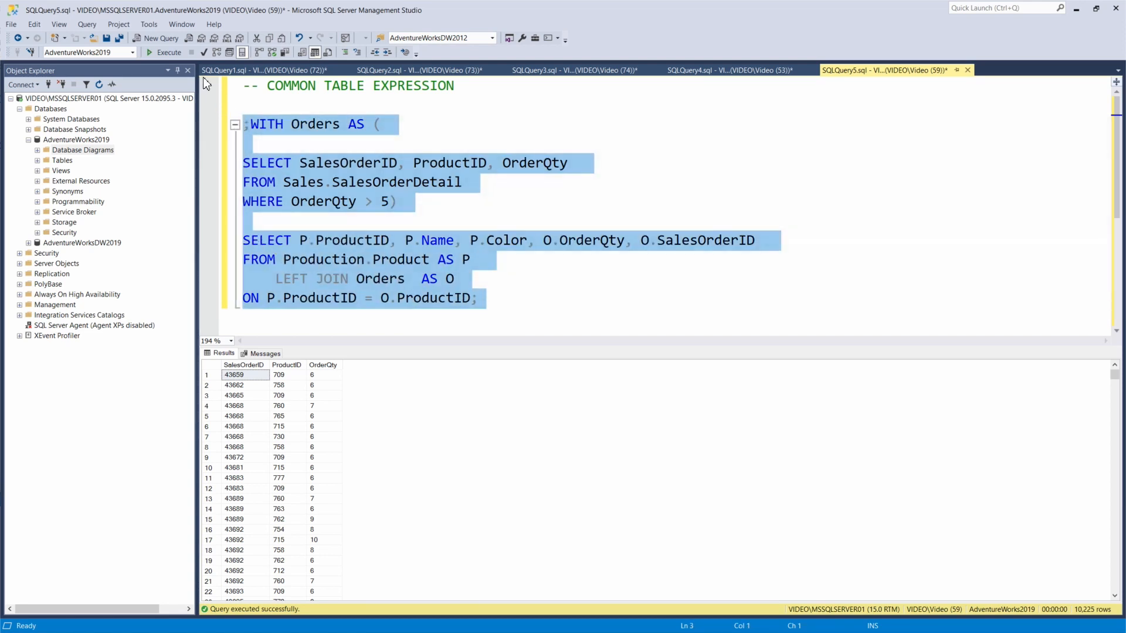
pyautogui.click(149, 52)
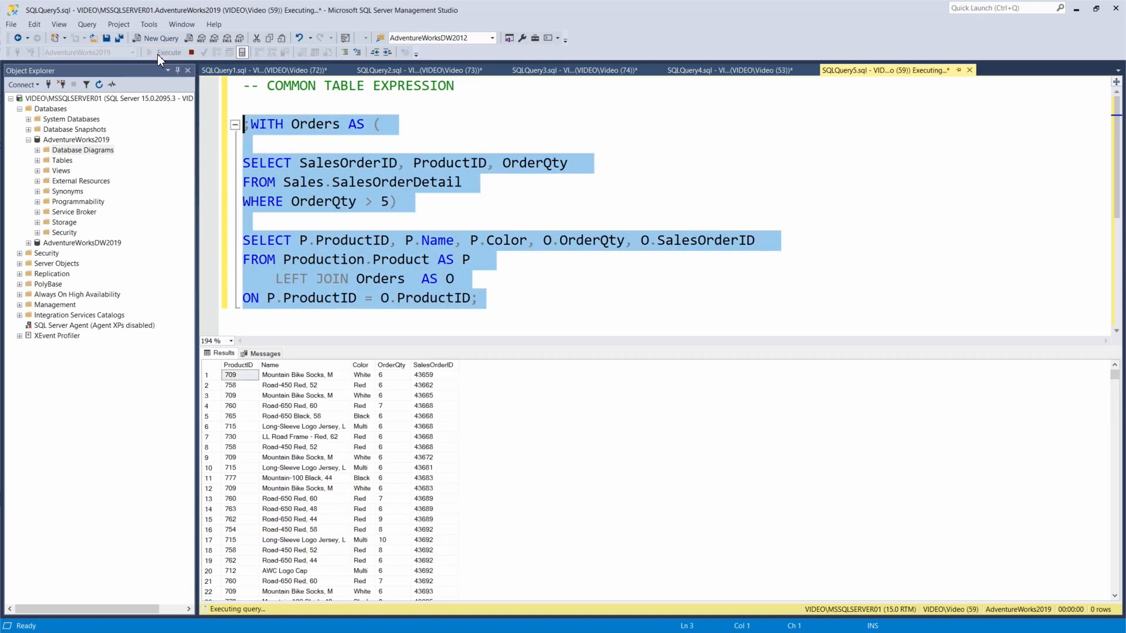
pyautogui.moveTo(538, 275)
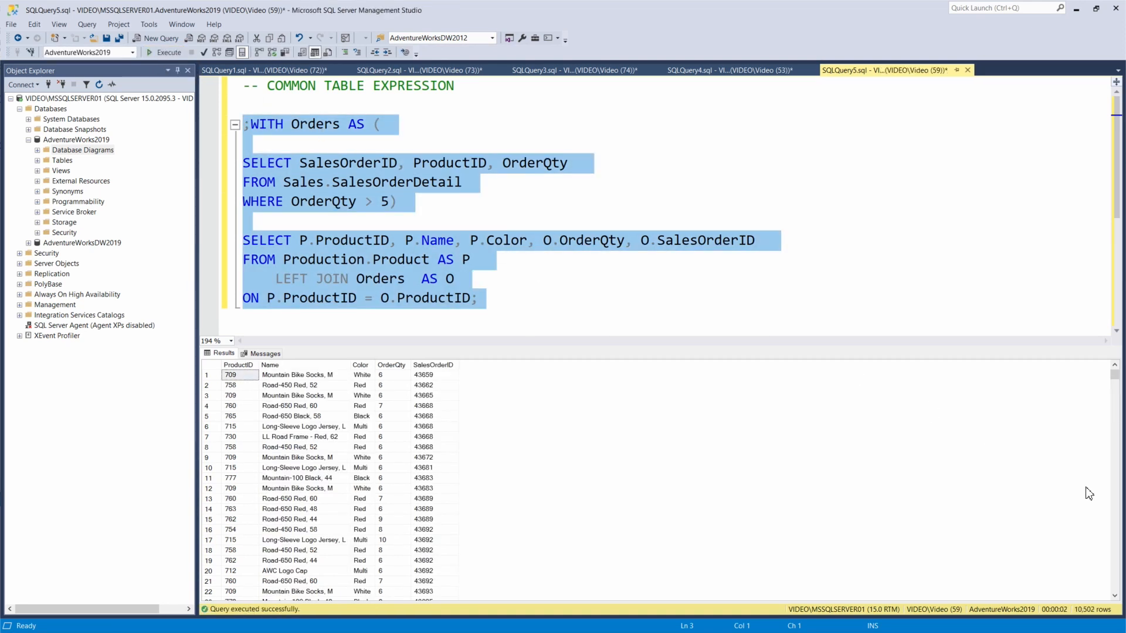
pyautogui.moveTo(825, 345)
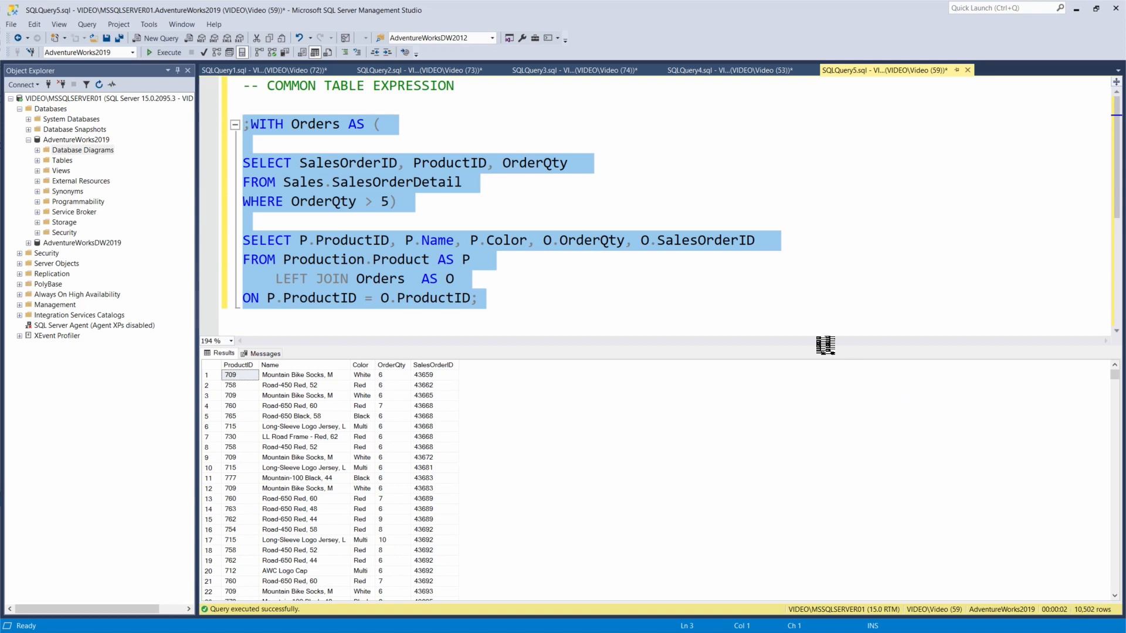
pyautogui.click(488, 298)
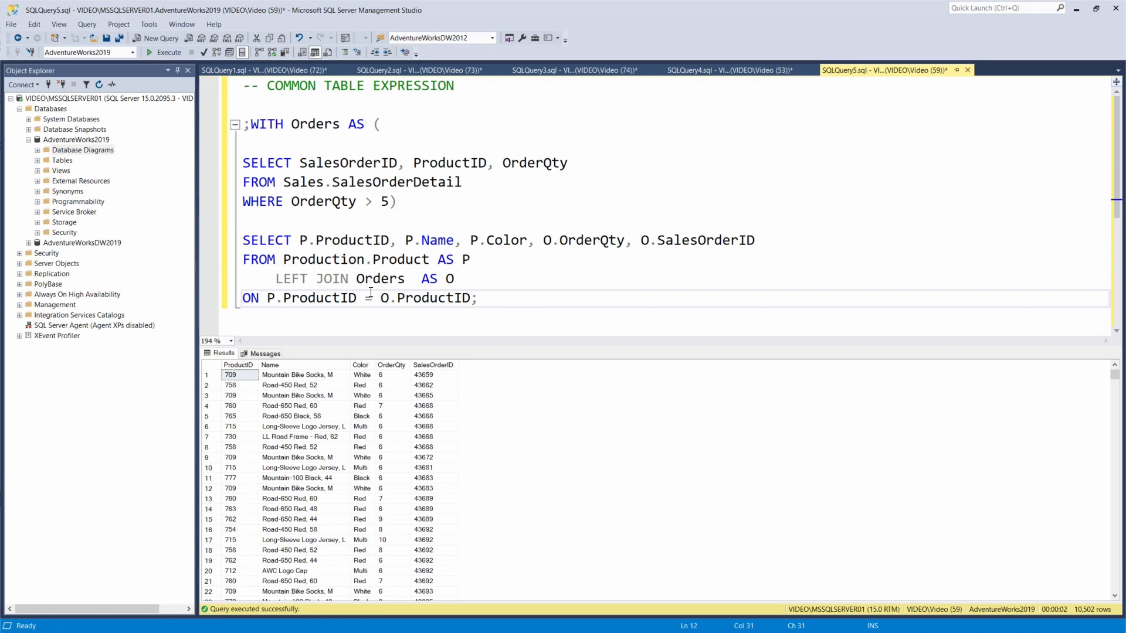
pyautogui.moveTo(680, 208)
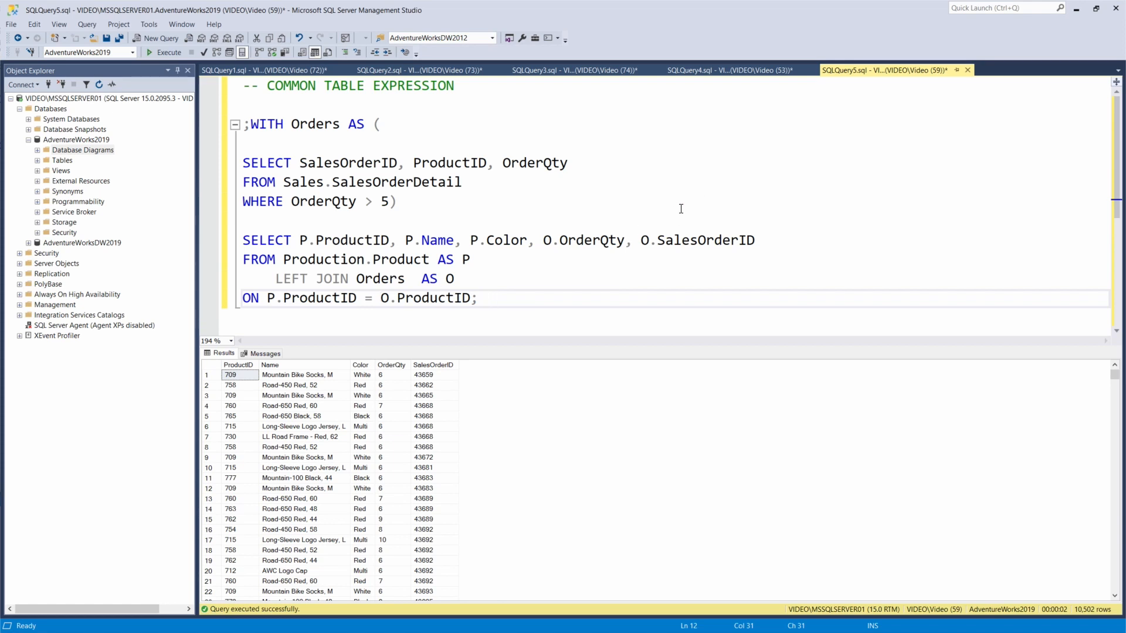